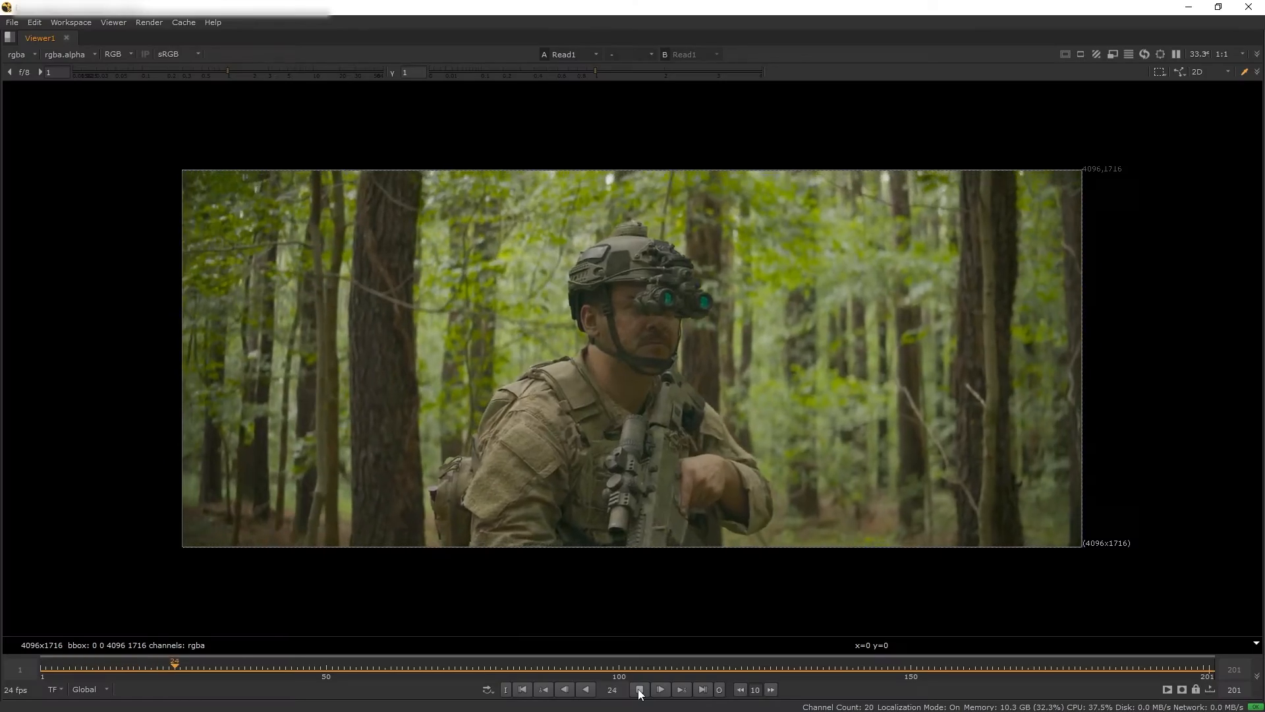
- Play through the forest soldier plate to review the footage
left_click(660, 689)
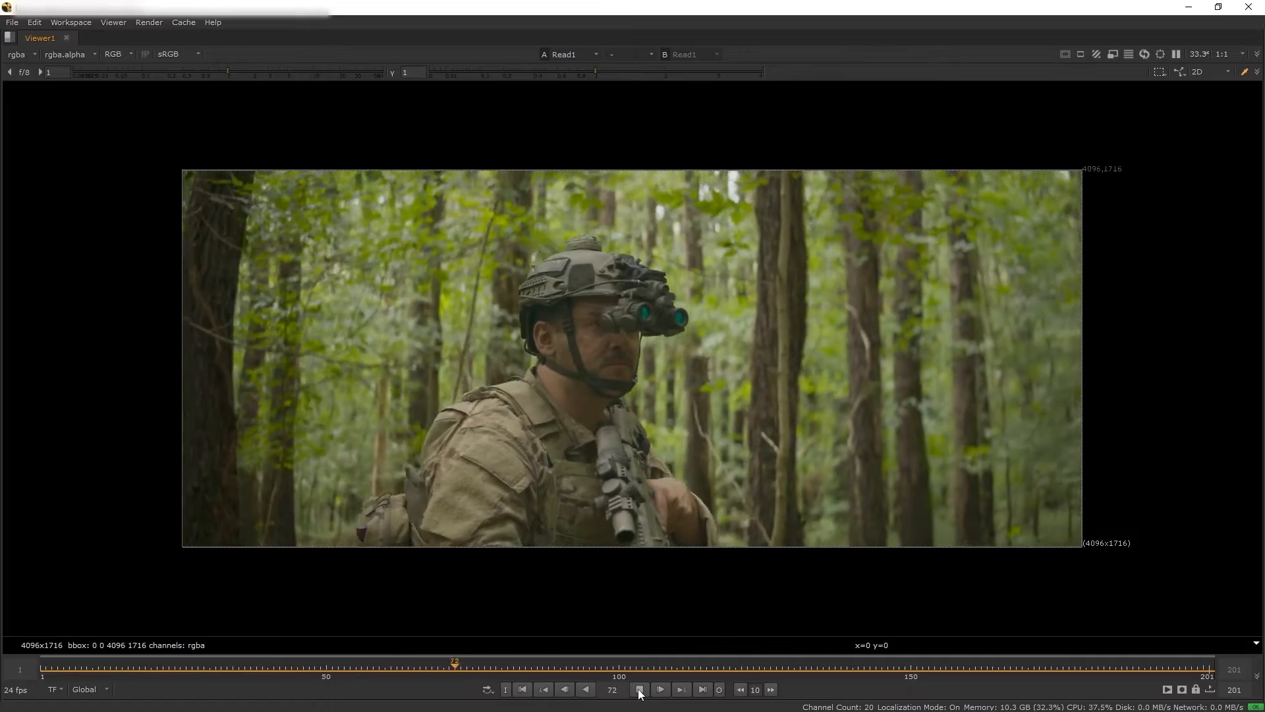
left_click(660, 689)
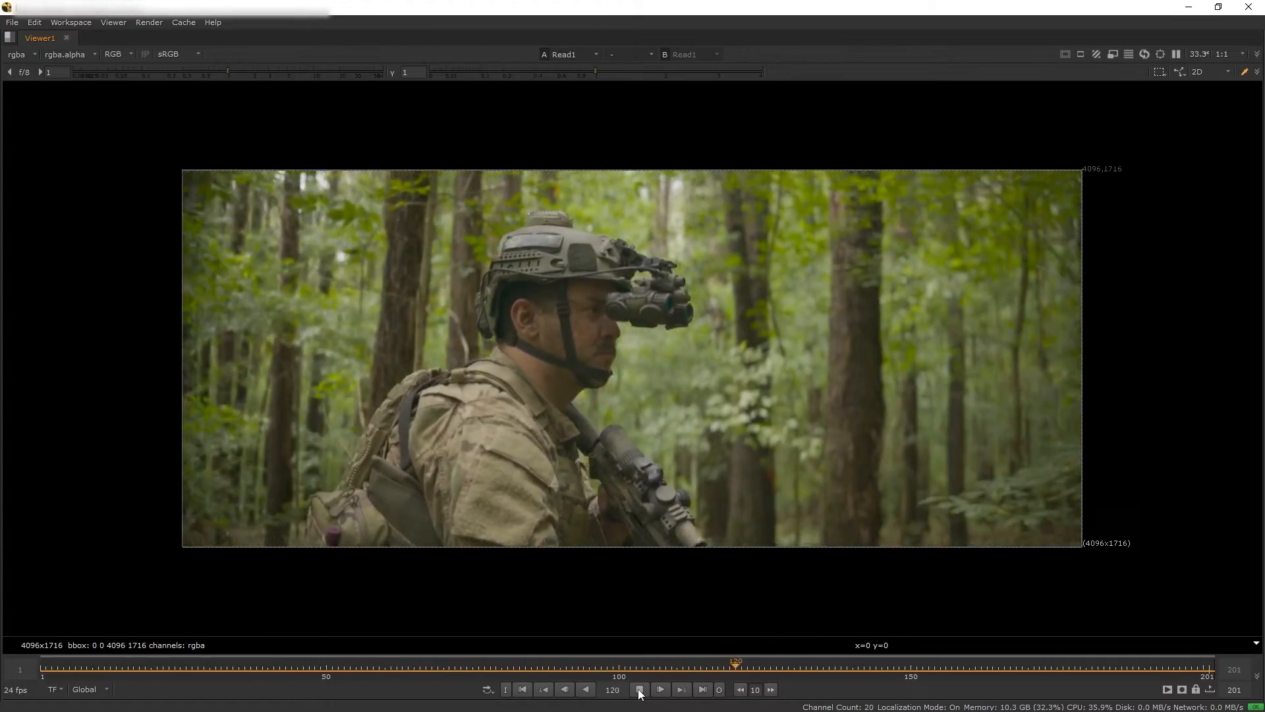
left_click(660, 689)
type("col")
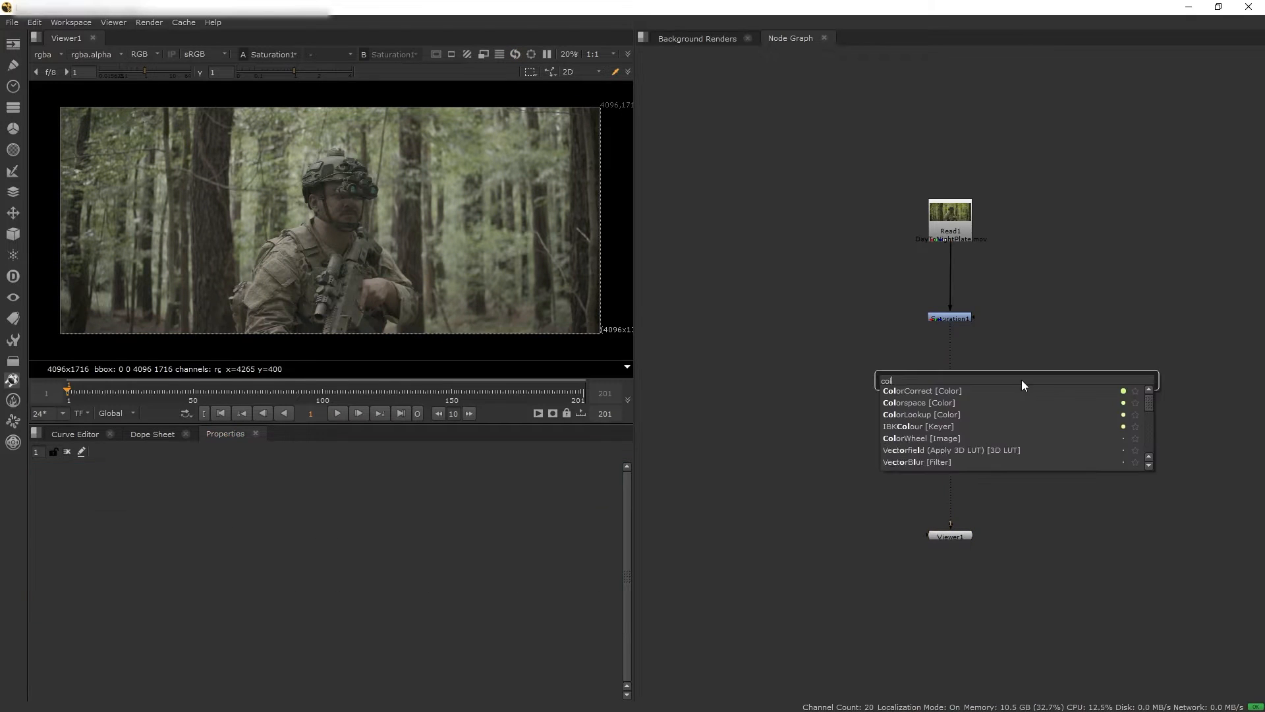
- Add a ColorCorrect after Saturation1 and lower its master gain to 0.63
left_click(923, 390)
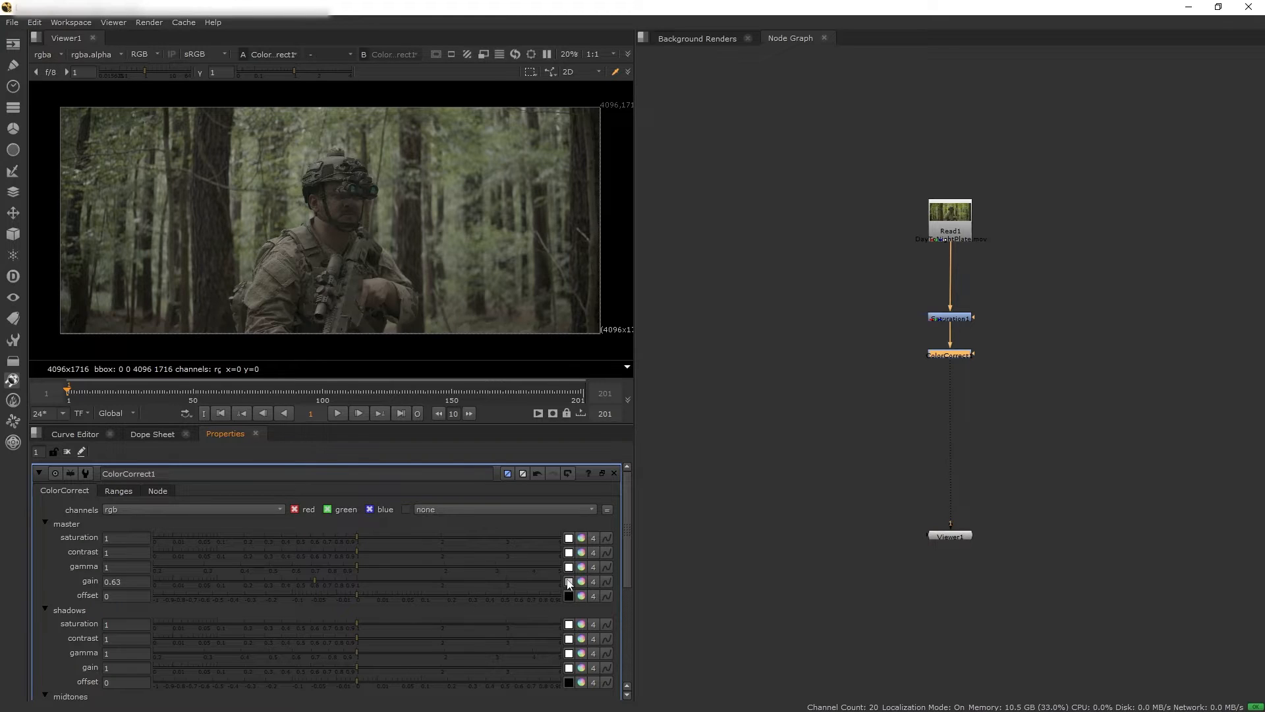
left_click(568, 581)
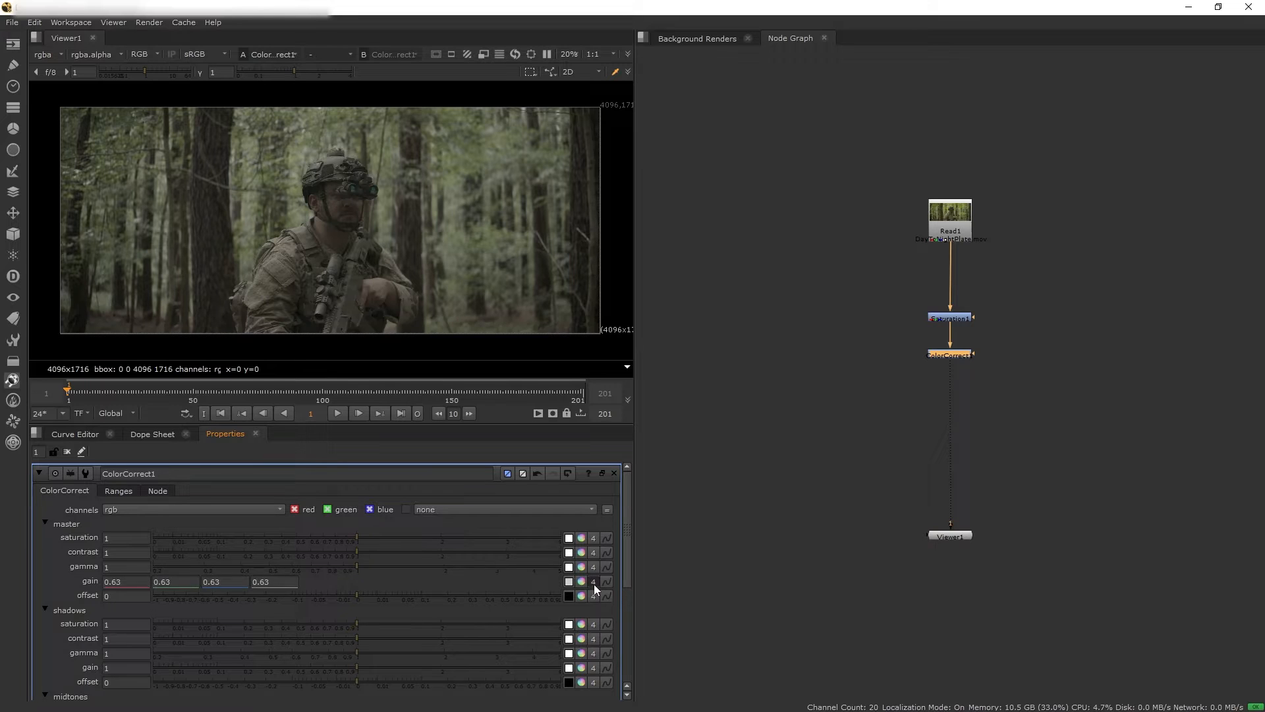
left_click(580, 581)
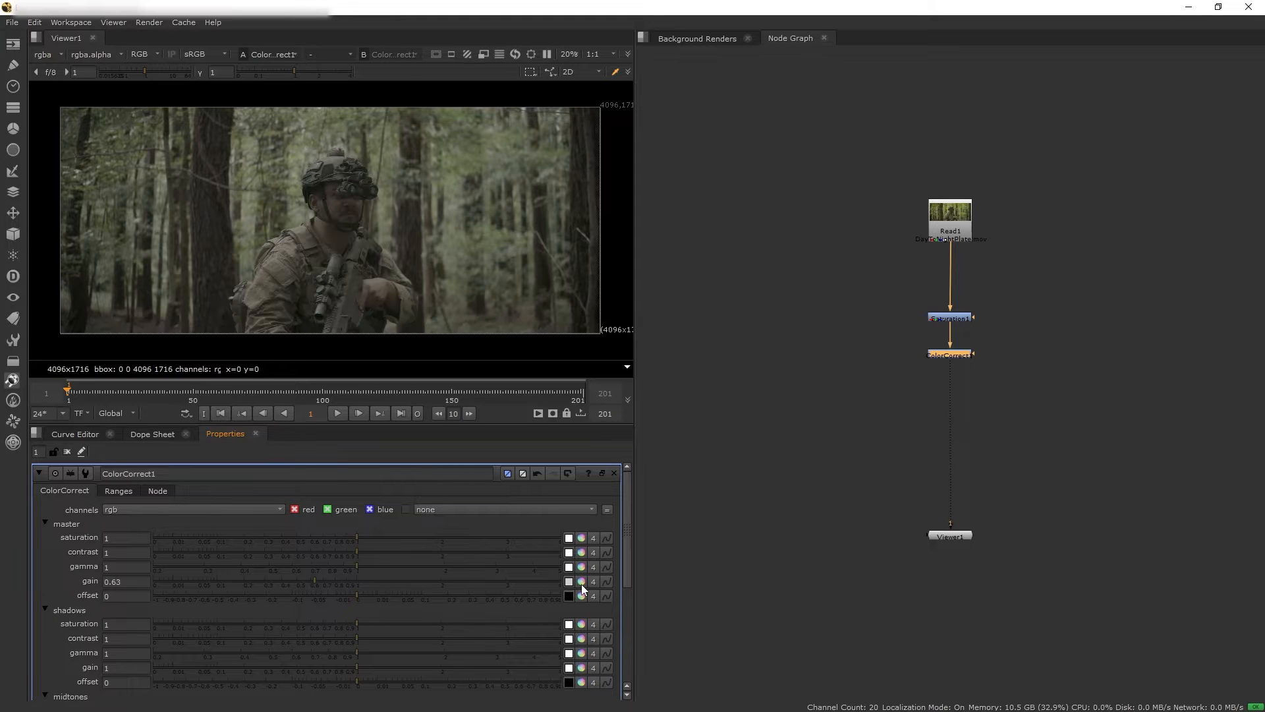
mouse_move(581, 583)
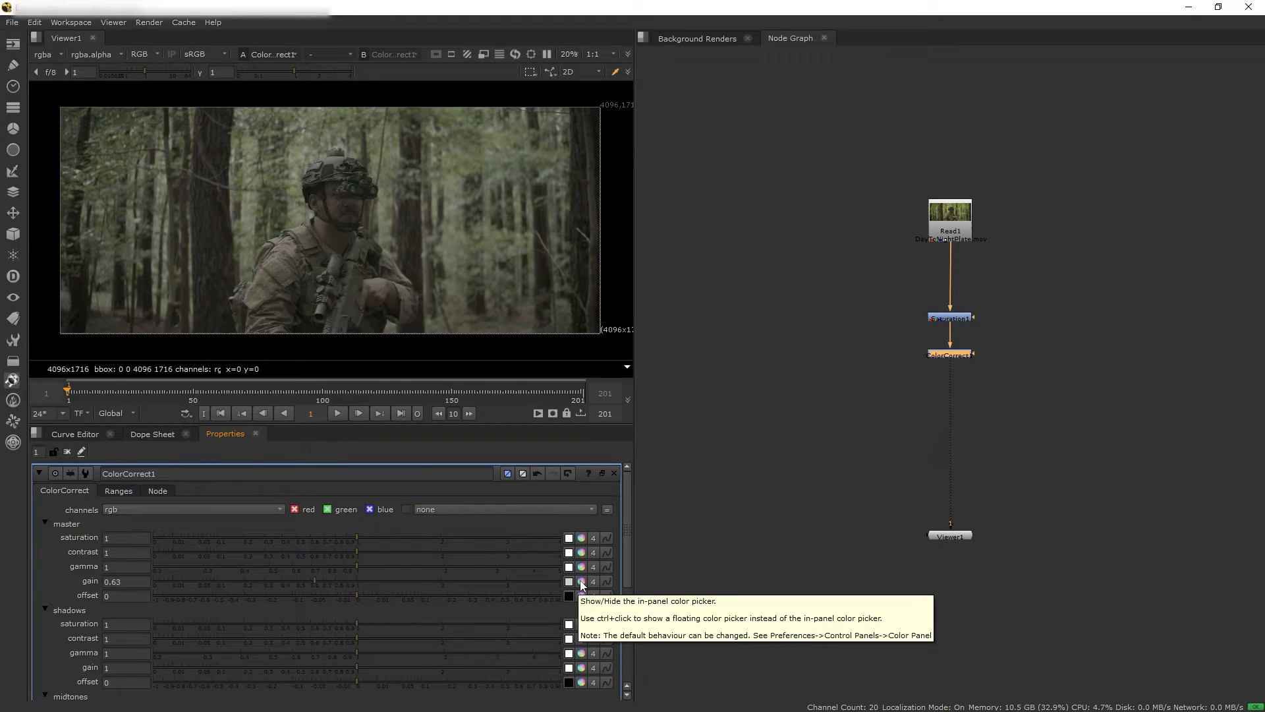
- Tint the ColorCorrect gain toward blue at about 0.055, 0.07, 0.085 for a dark night look
left_click(569, 581)
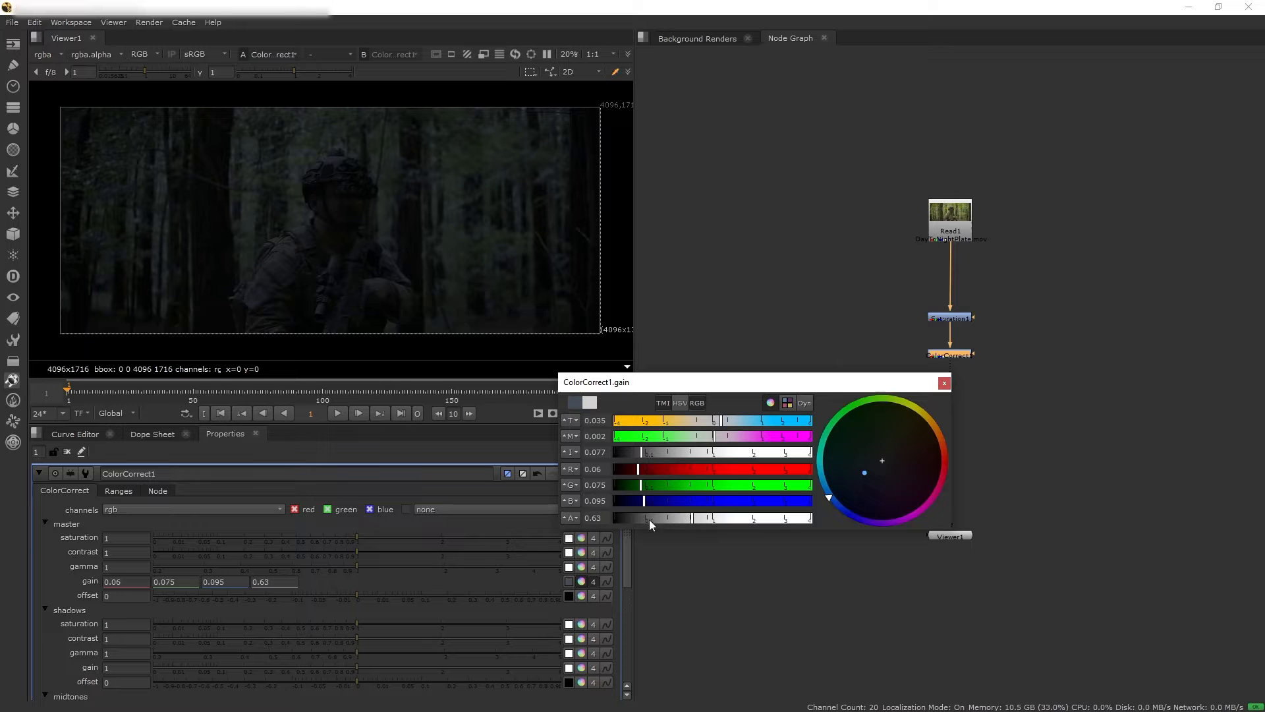
left_click(943, 382)
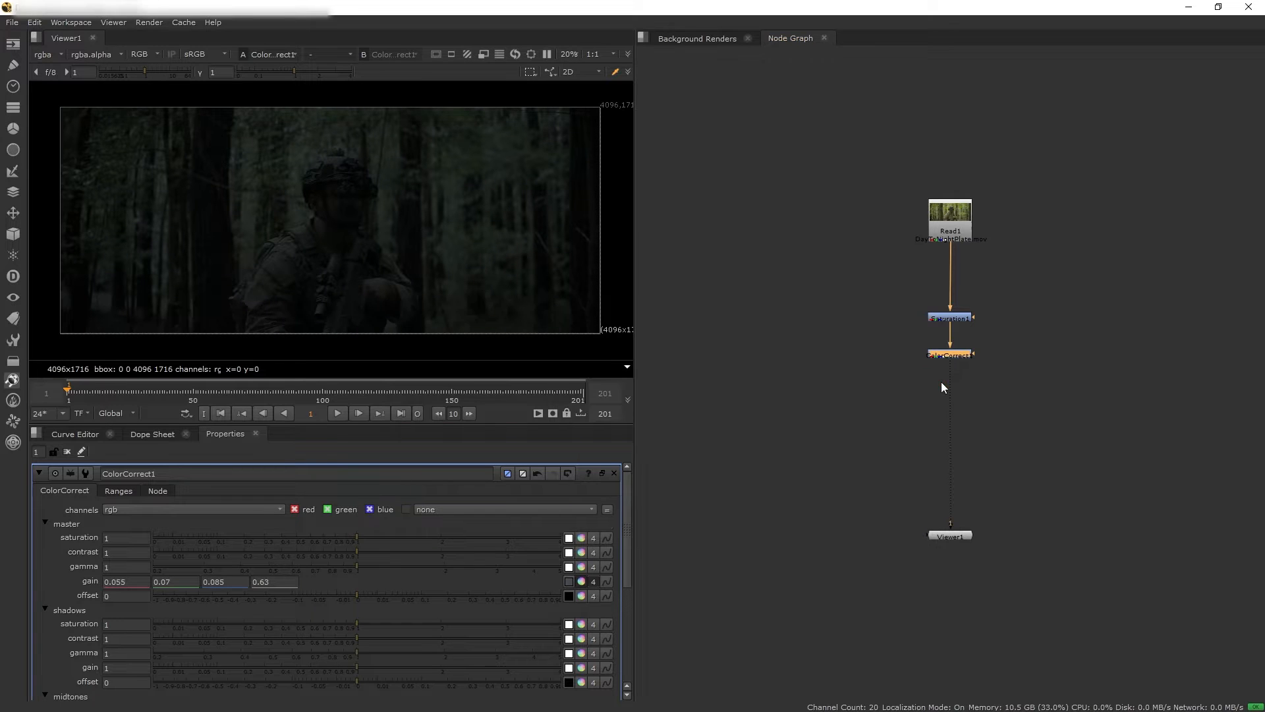
left_click(569, 567)
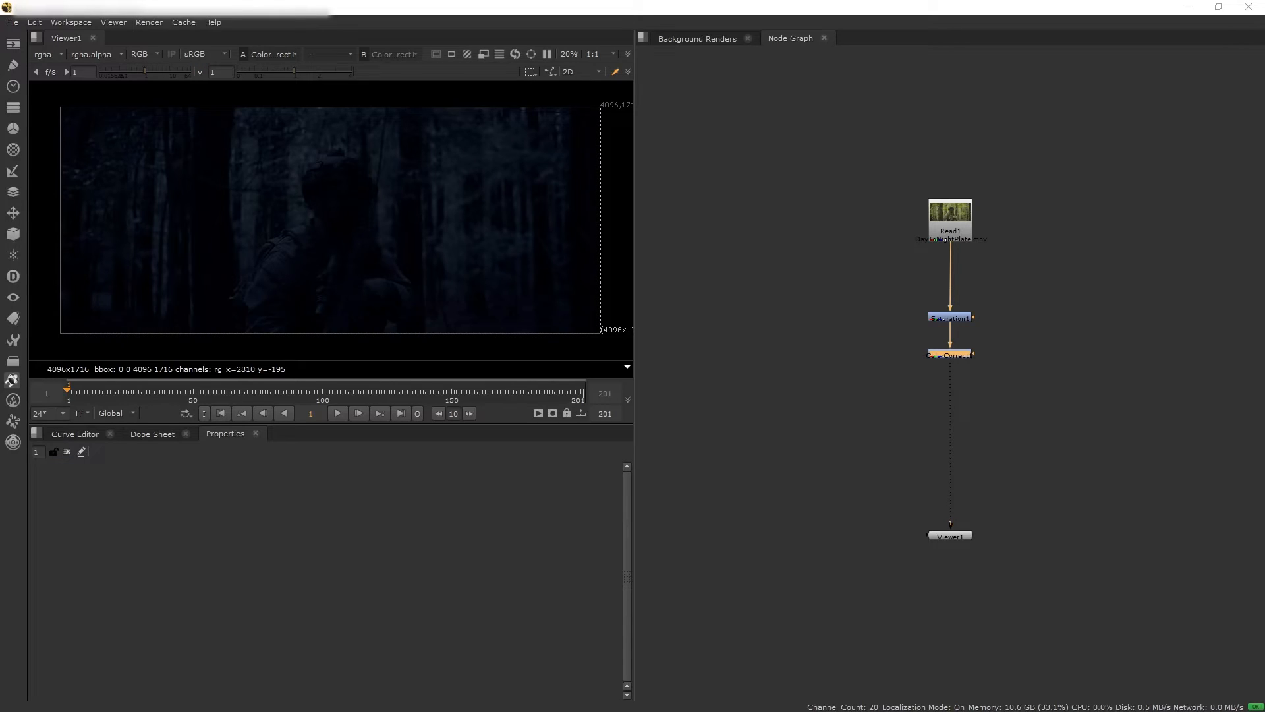
mouse_move(1095, 308)
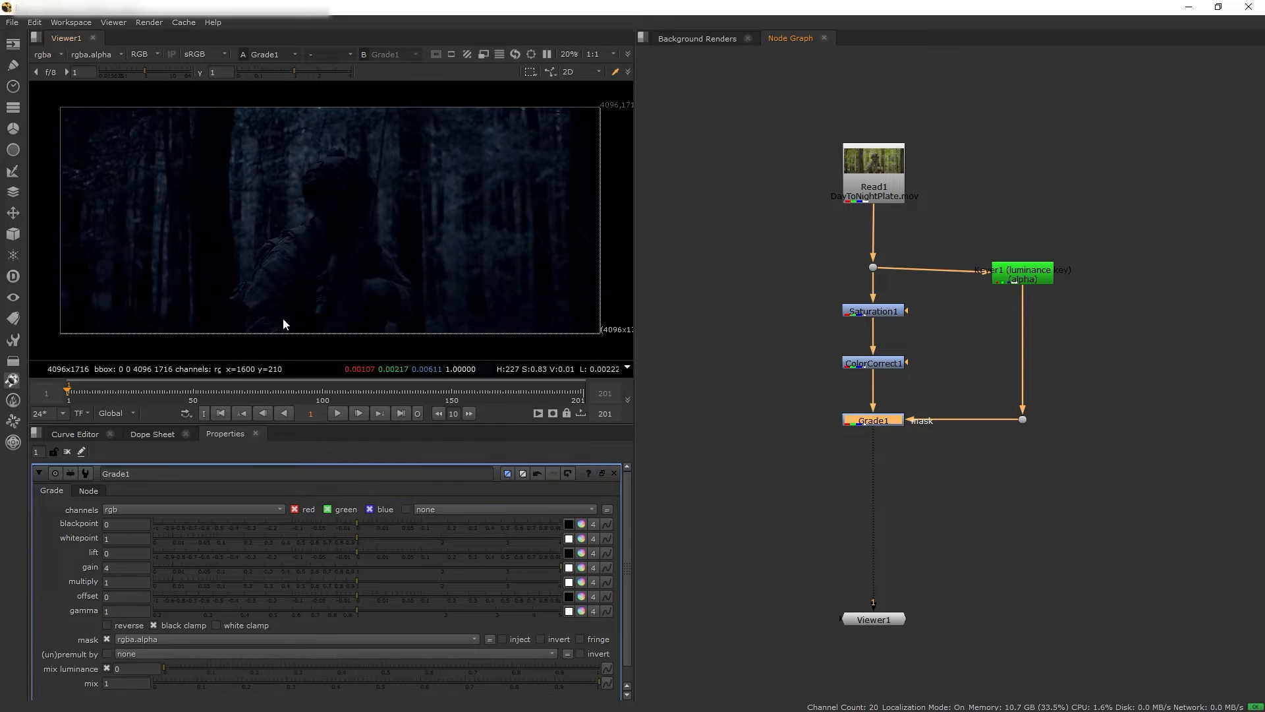
mouse_move(268, 300)
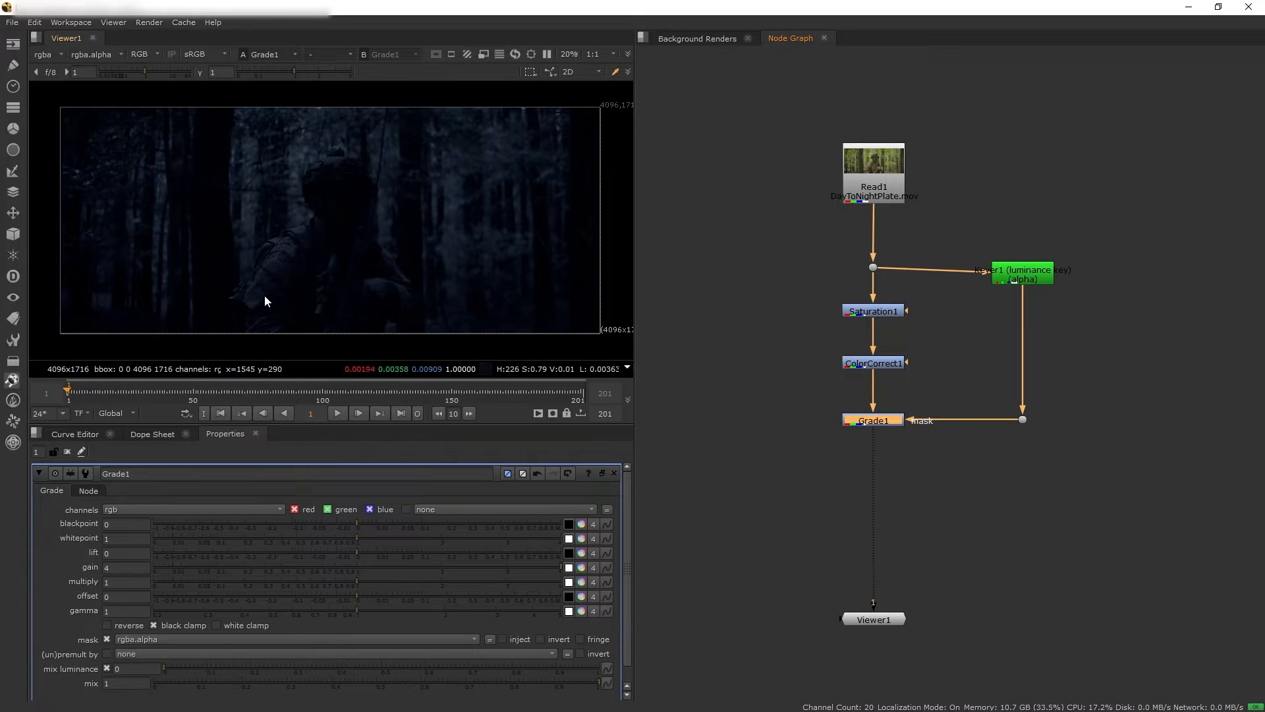
mouse_move(328, 200)
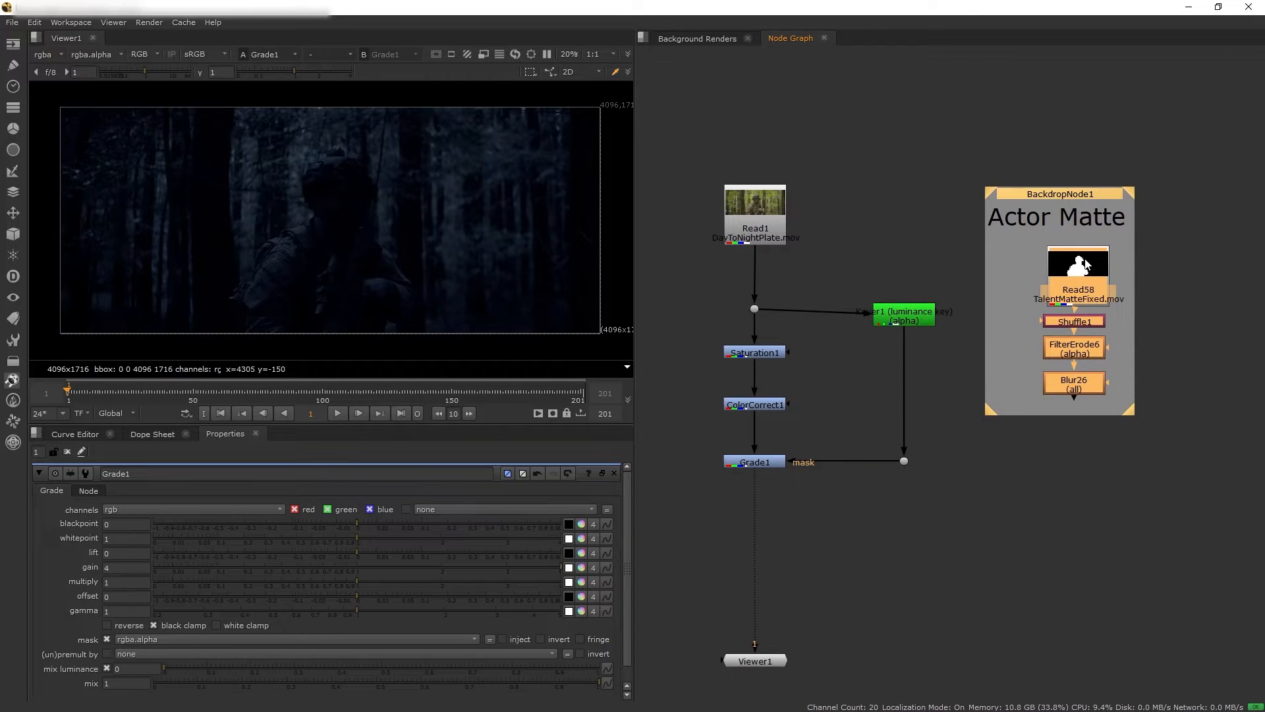
- View the TalentMatteFixed soldier matte and inspect its Shuffle1, FilterErode6 and Blur26 steps
left_click(1077, 262)
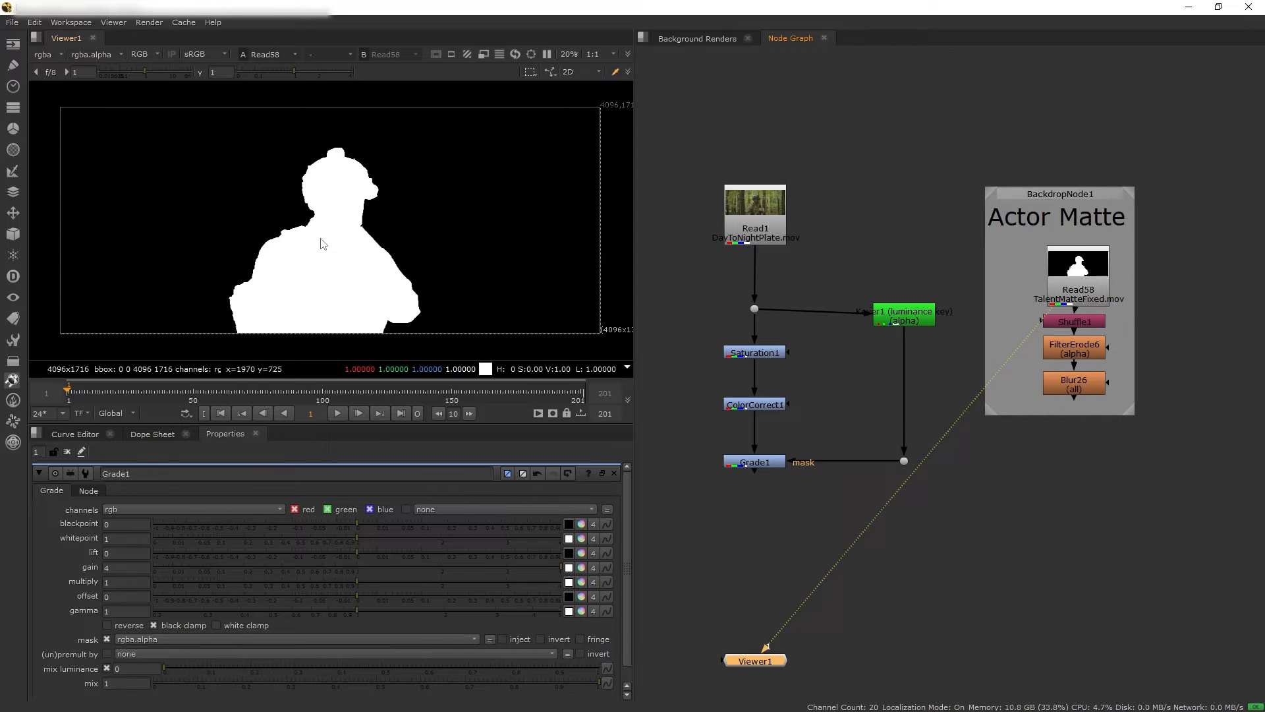
mouse_move(389, 286)
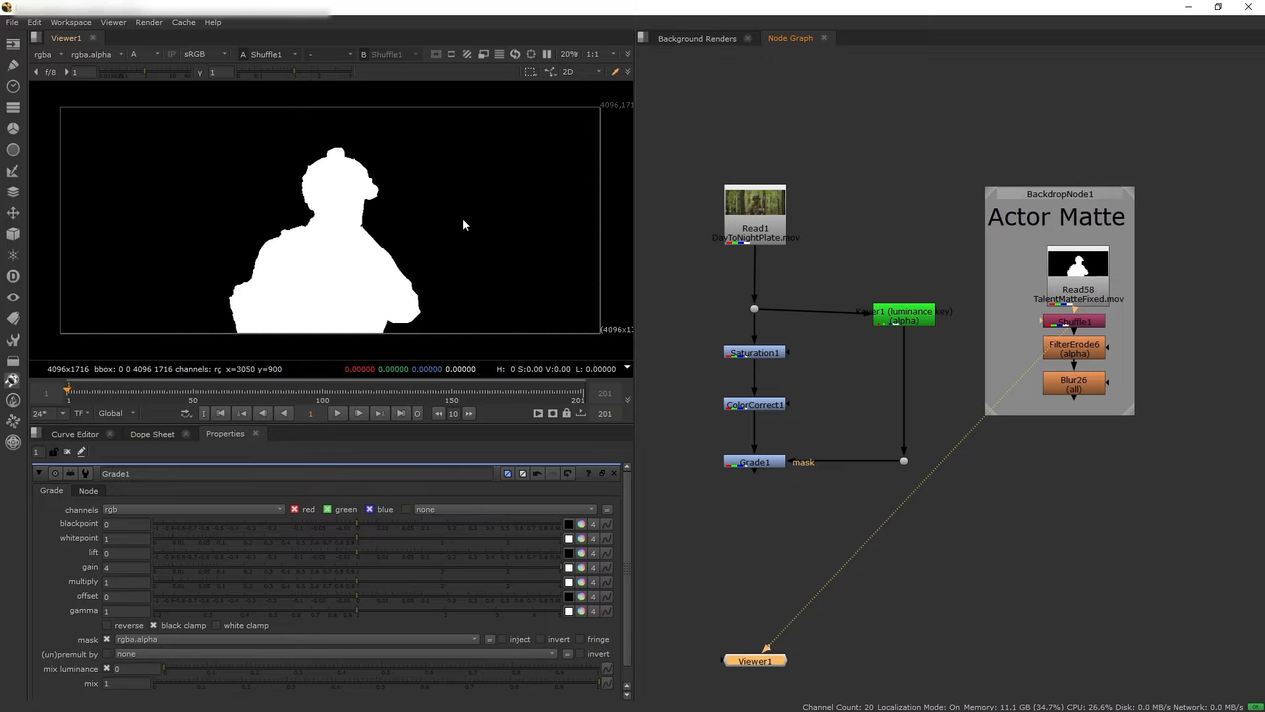
mouse_move(1224, 324)
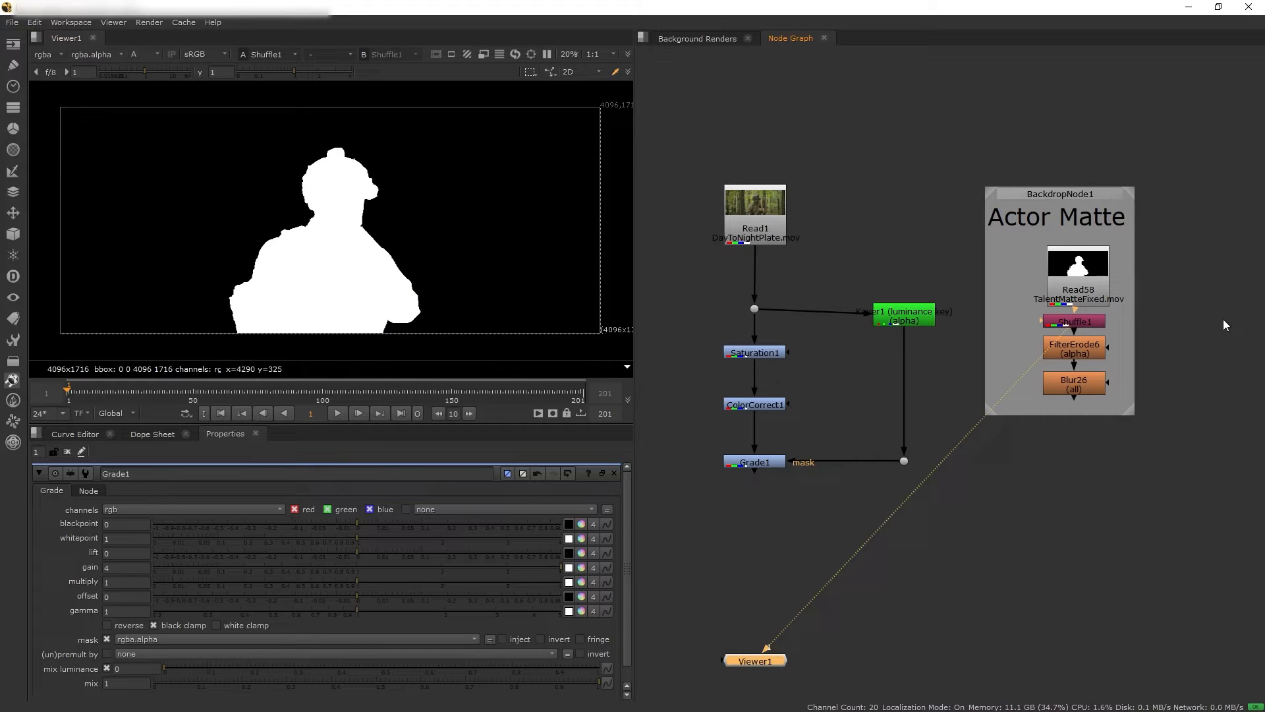
left_click(1074, 320)
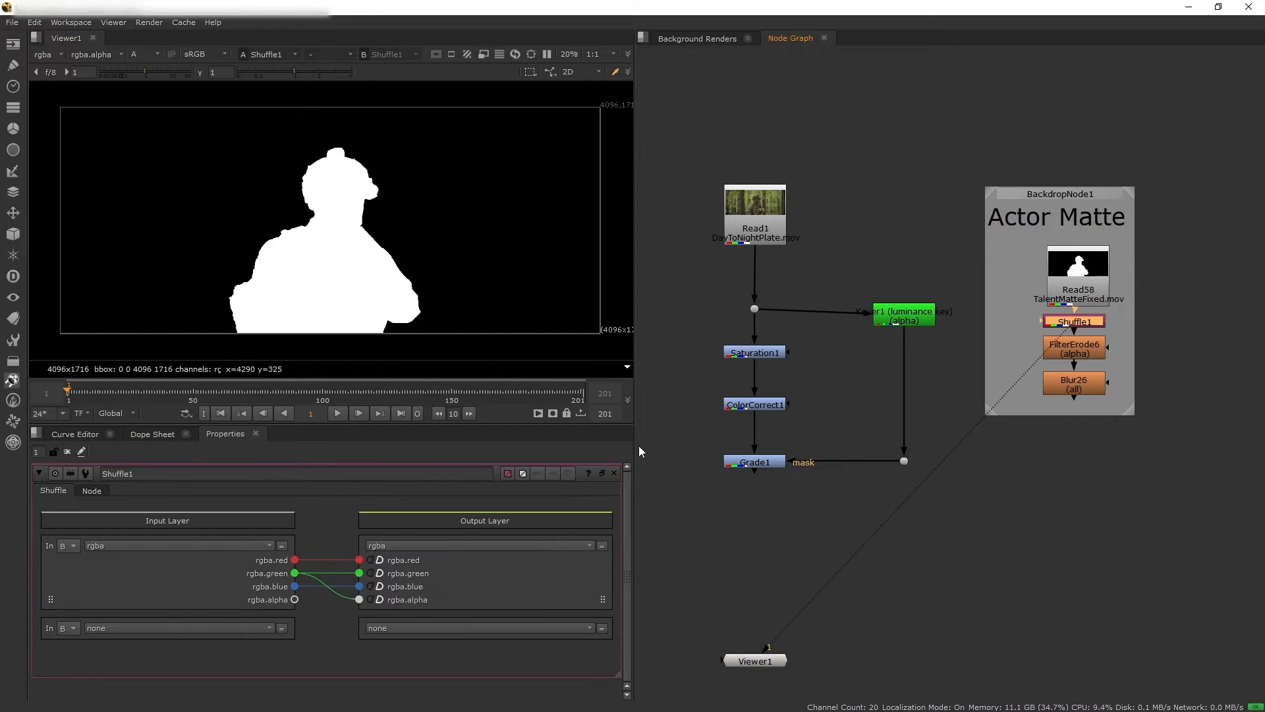
mouse_move(1044, 395)
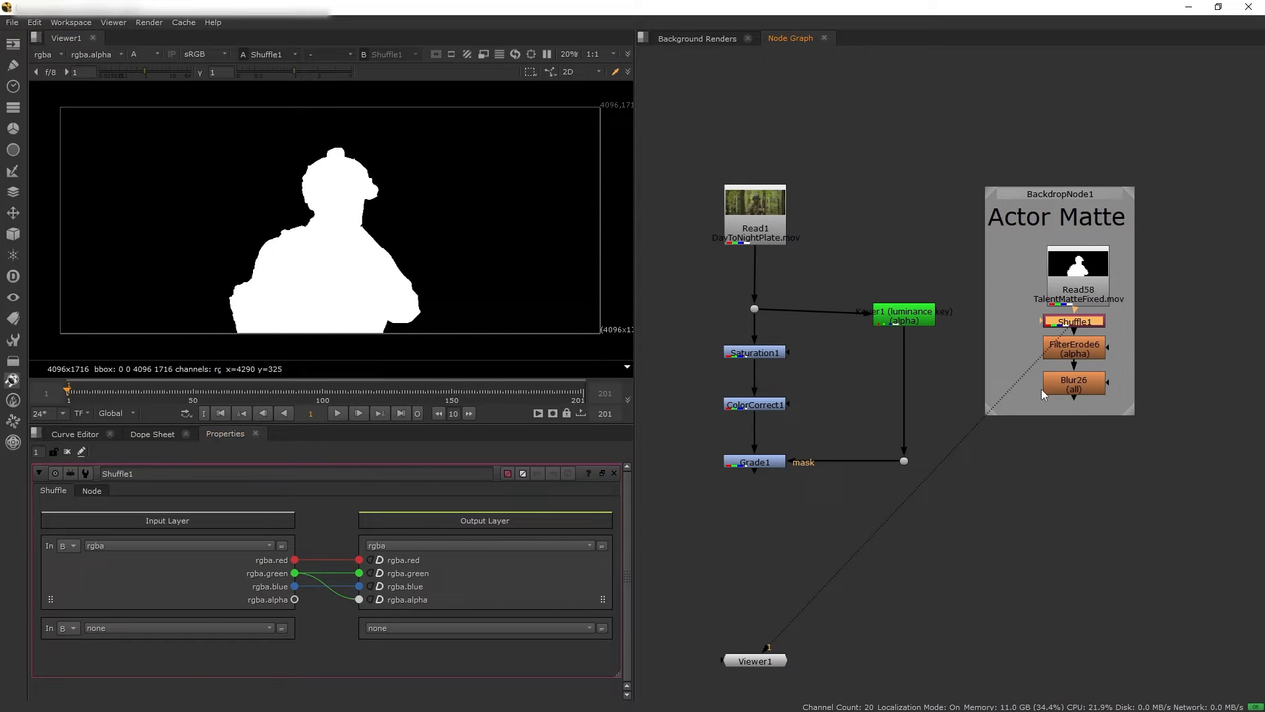
left_click(1073, 348)
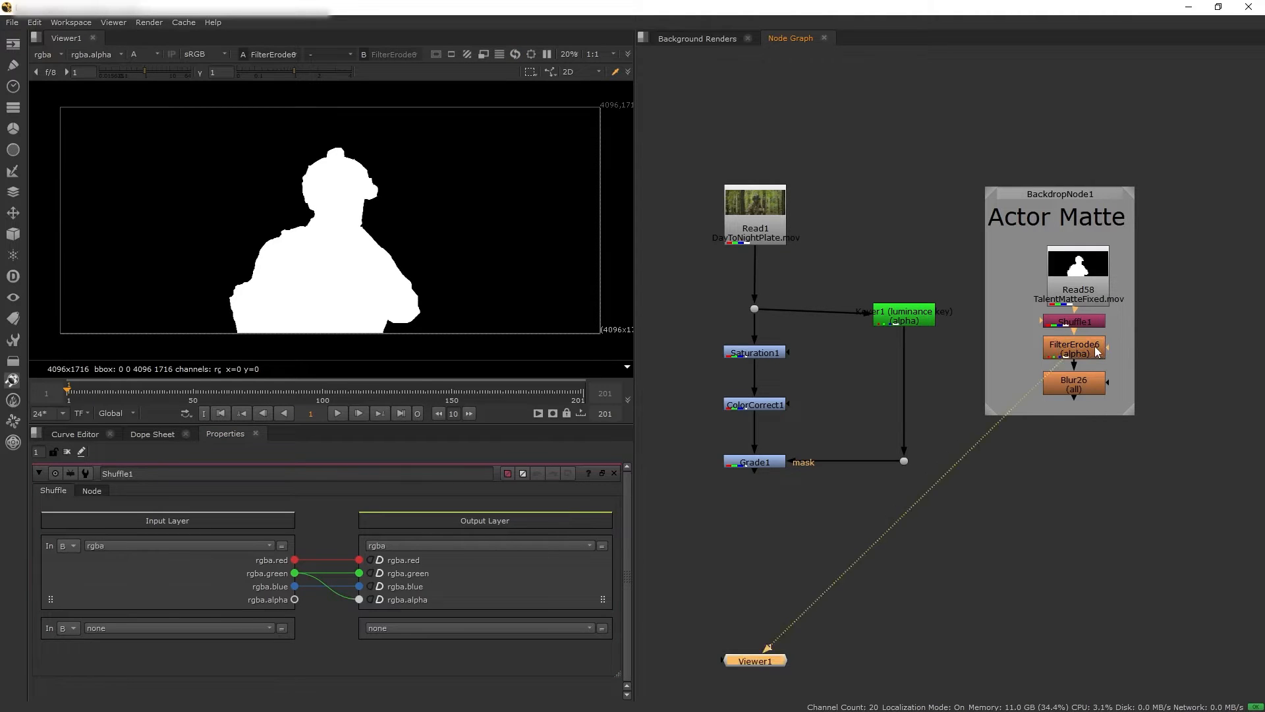
left_click(1072, 385)
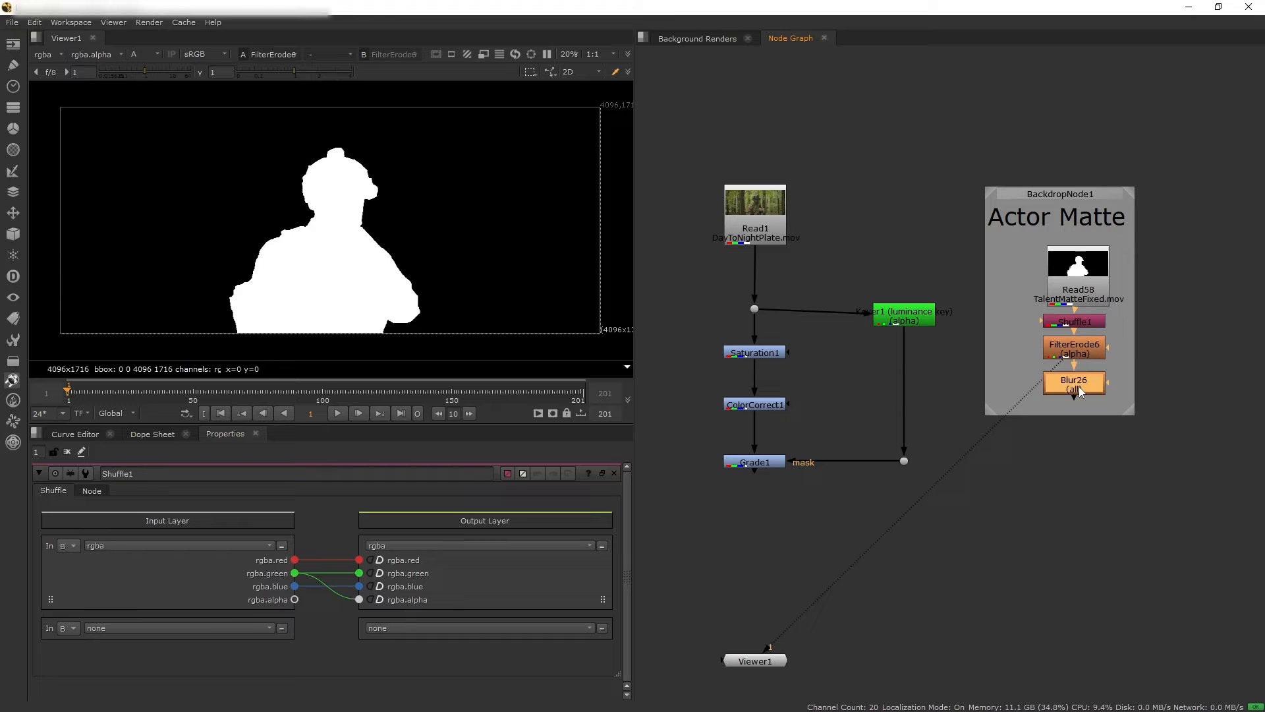
left_click(1072, 385)
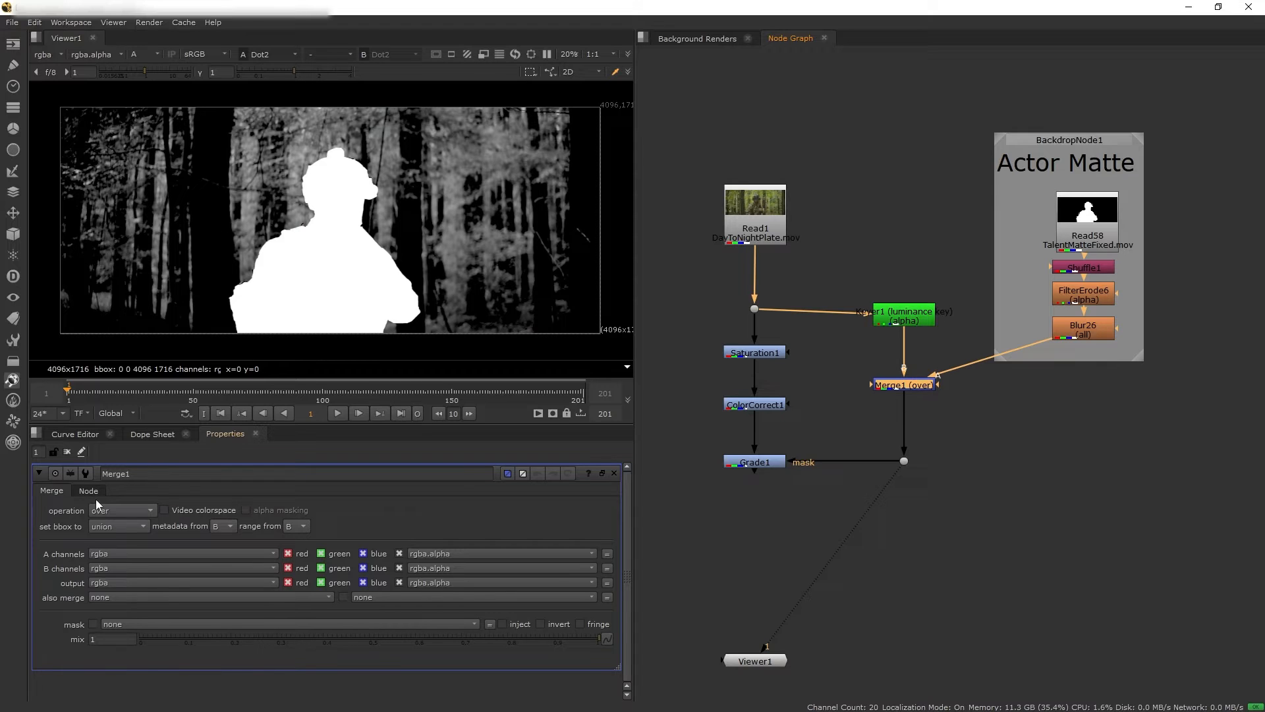
- Set Merge1 to the 'in' operation so the actor matte cuts the luminance key
left_click(121, 509)
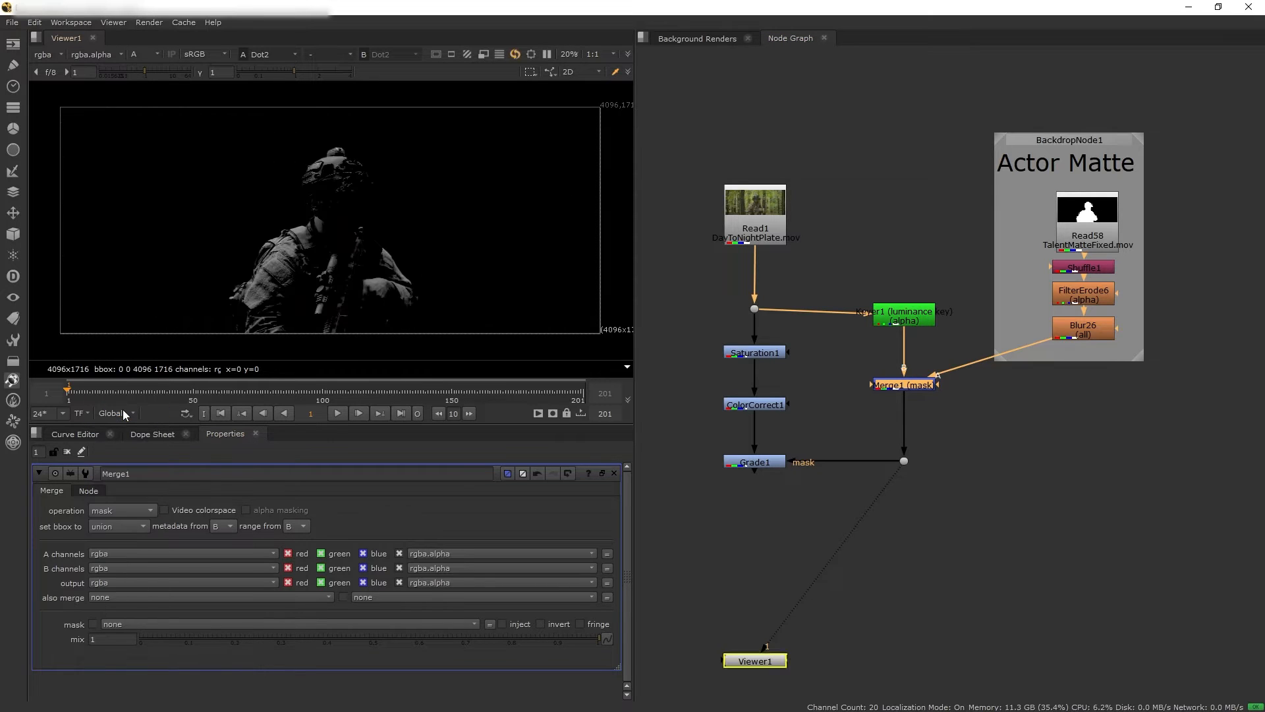
left_click(122, 509)
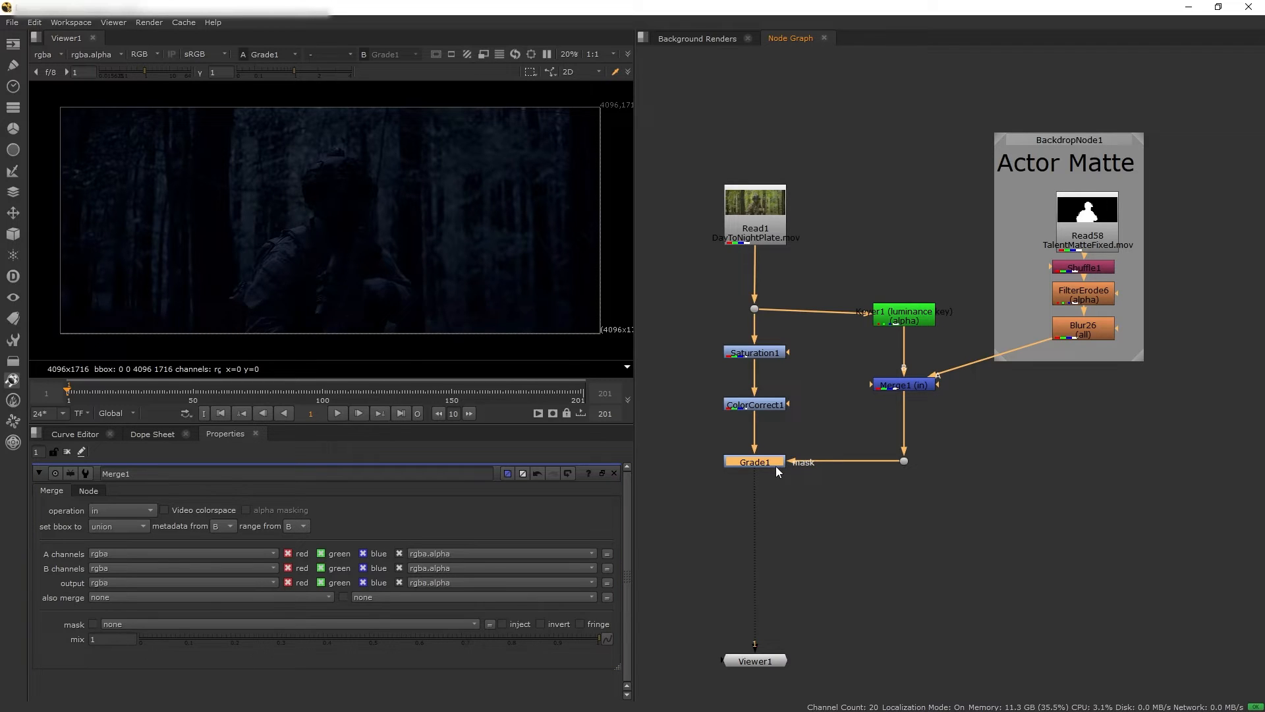
left_click(357, 413)
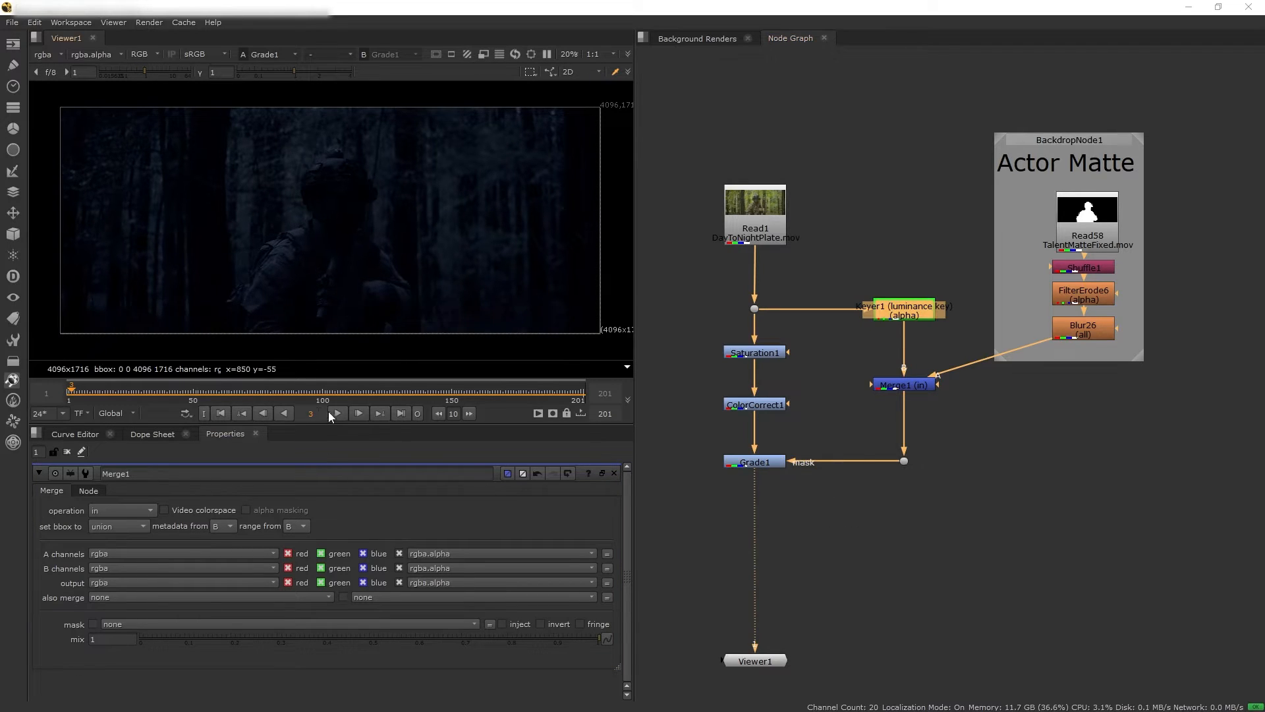
- Play back the graded night shot and step to a later frame to review it
left_click(336, 413)
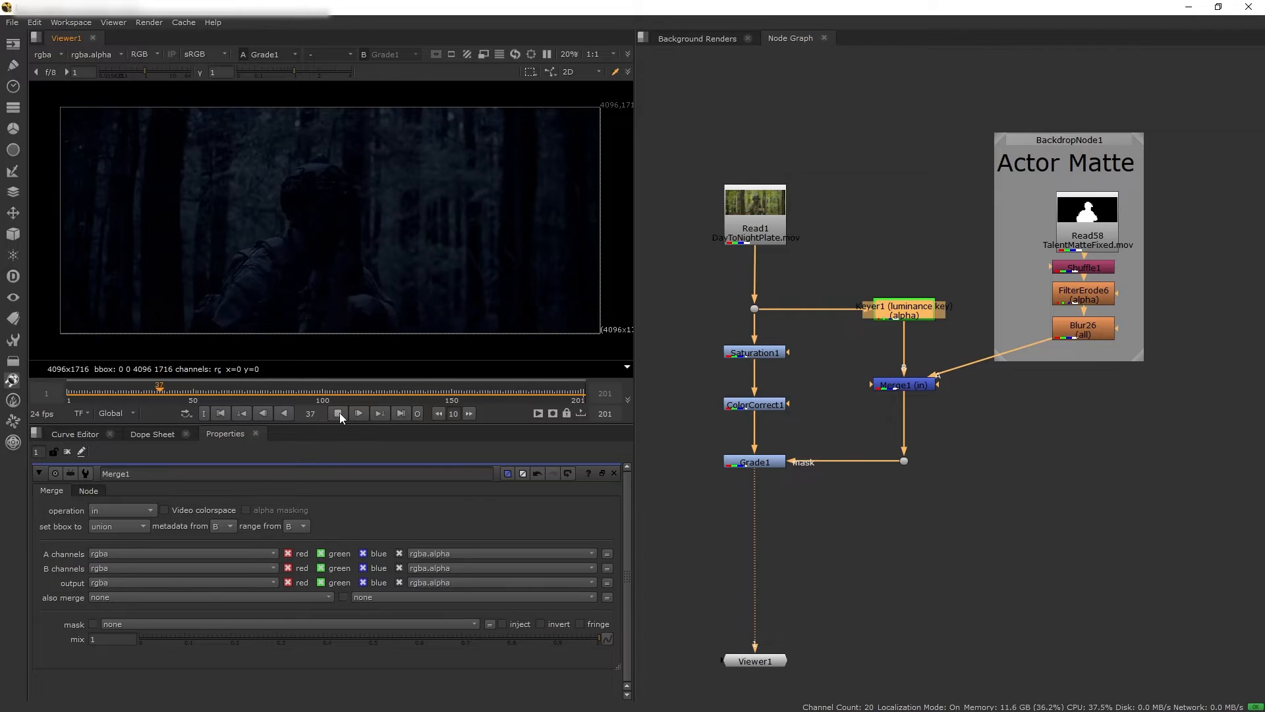
left_click(336, 412)
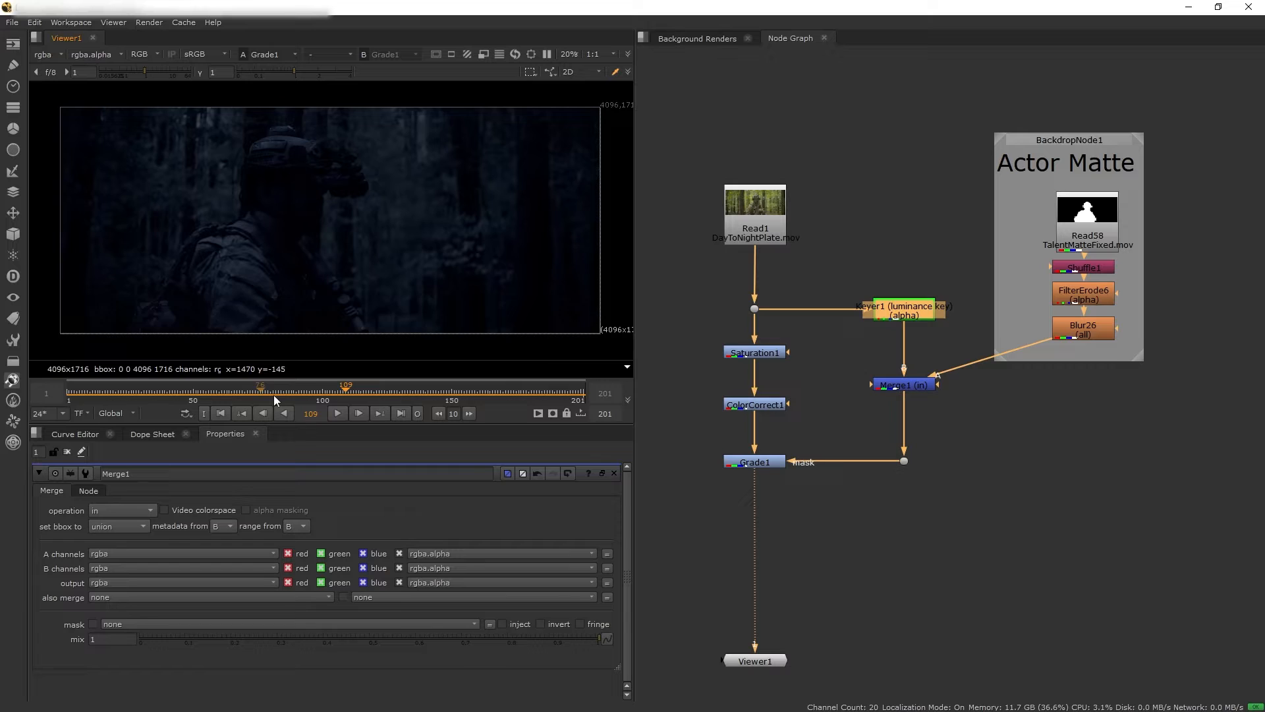
left_click(432, 392)
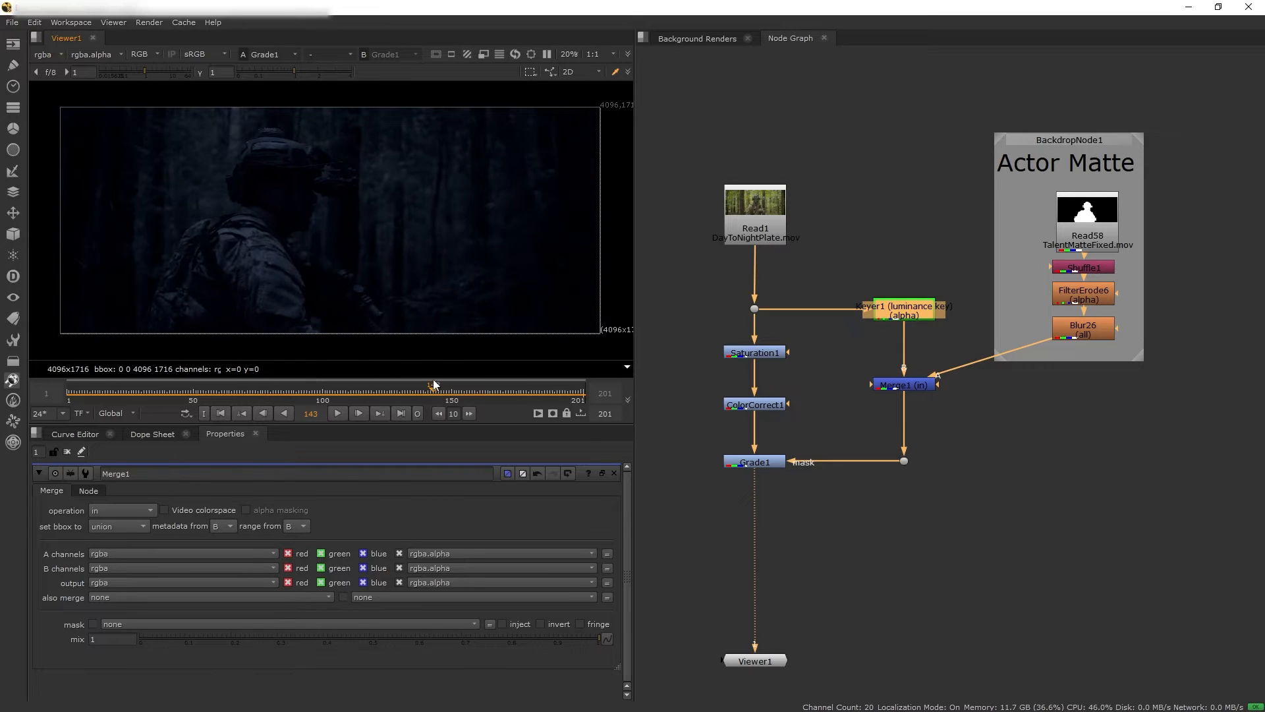
mouse_move(343, 183)
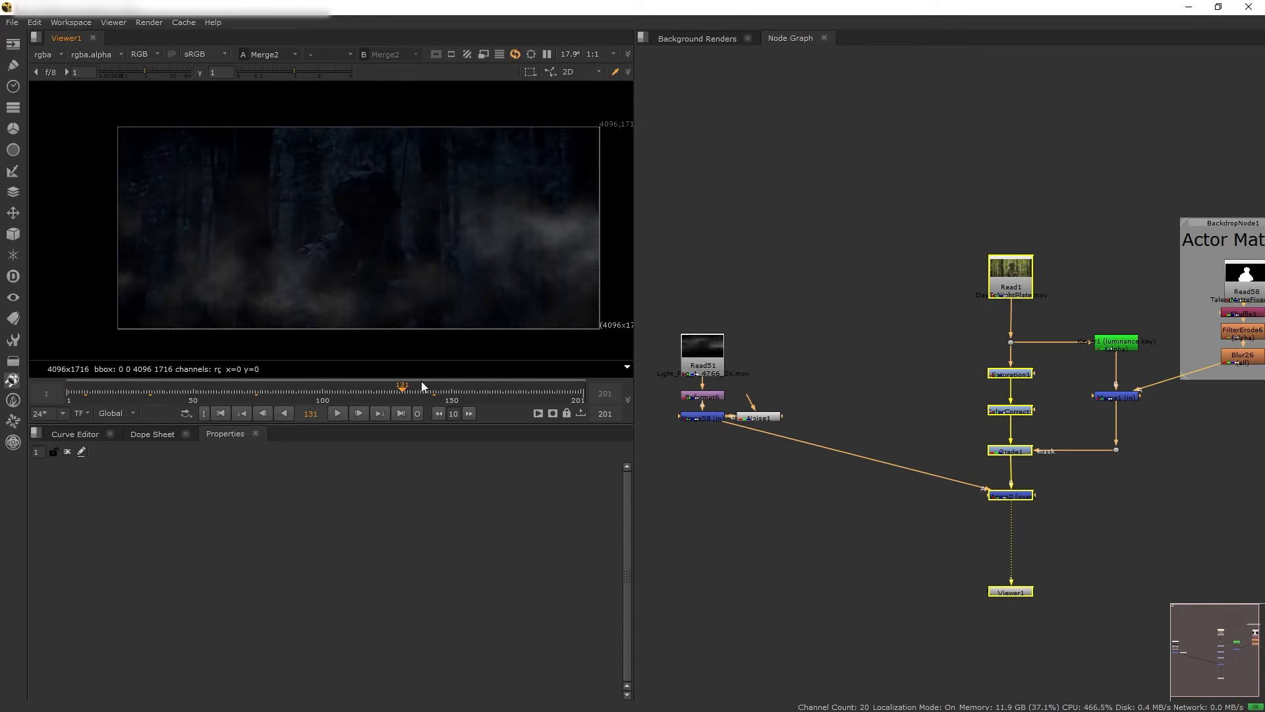
- Jump to another frame to check the Light_Fog layer merged over Grade1
left_click(246, 388)
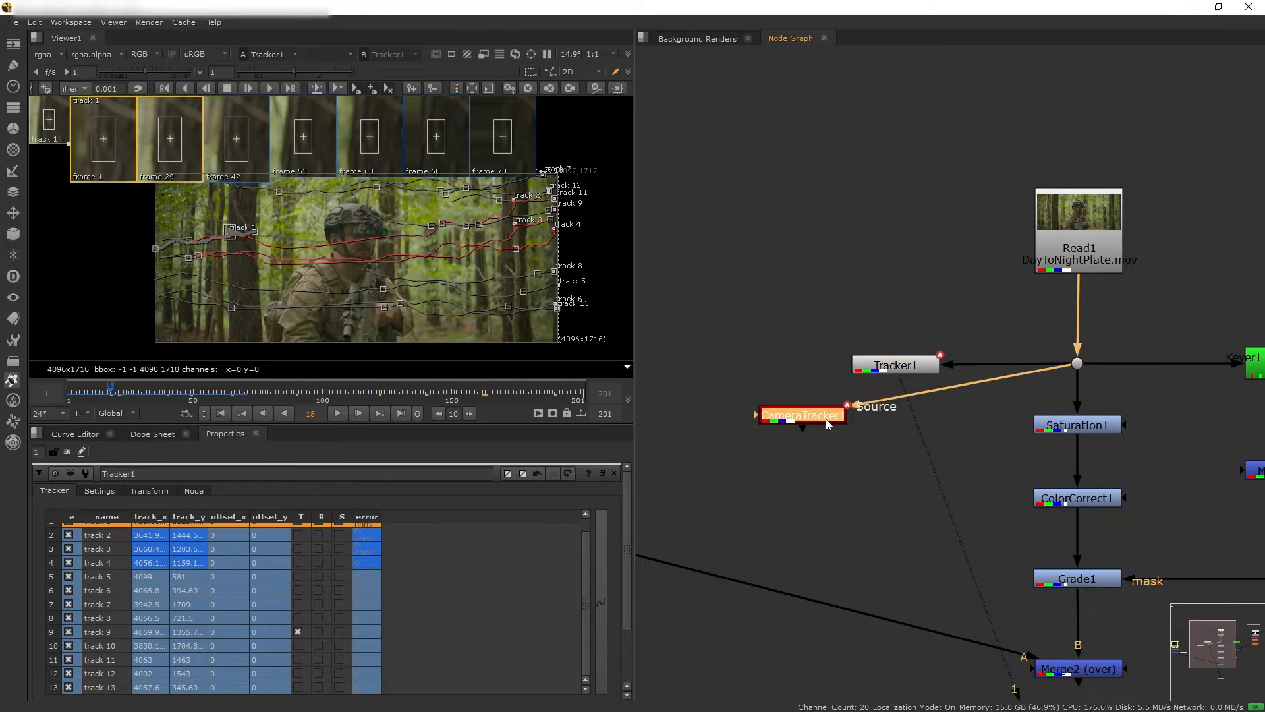
- Export a Camera node from CameraTracker1's solved track
left_click(801, 415)
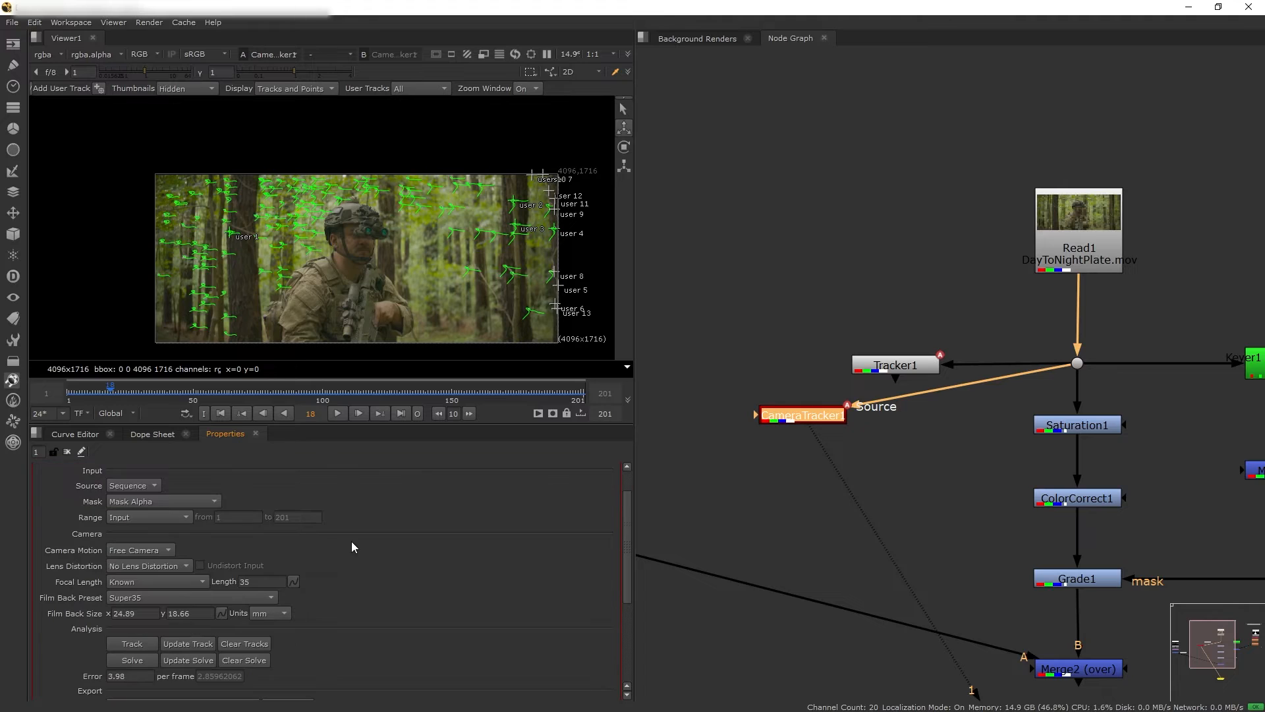
scroll("down", 3)
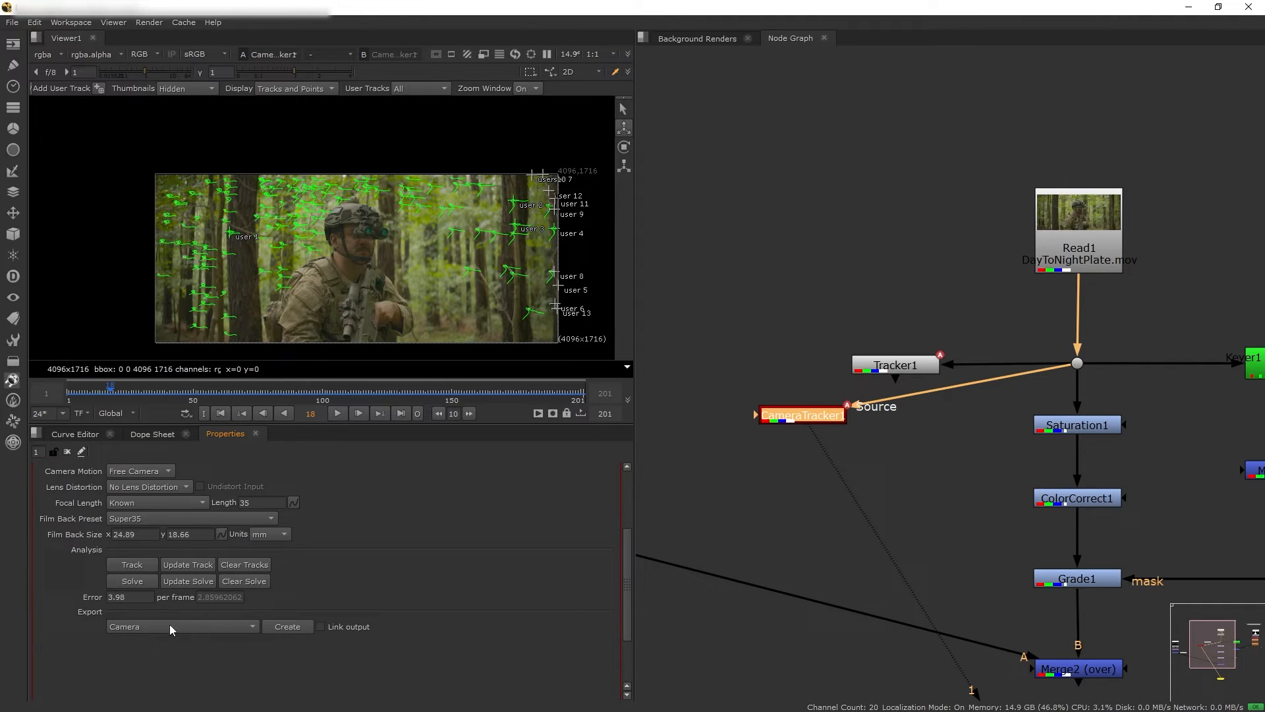
left_click(286, 626)
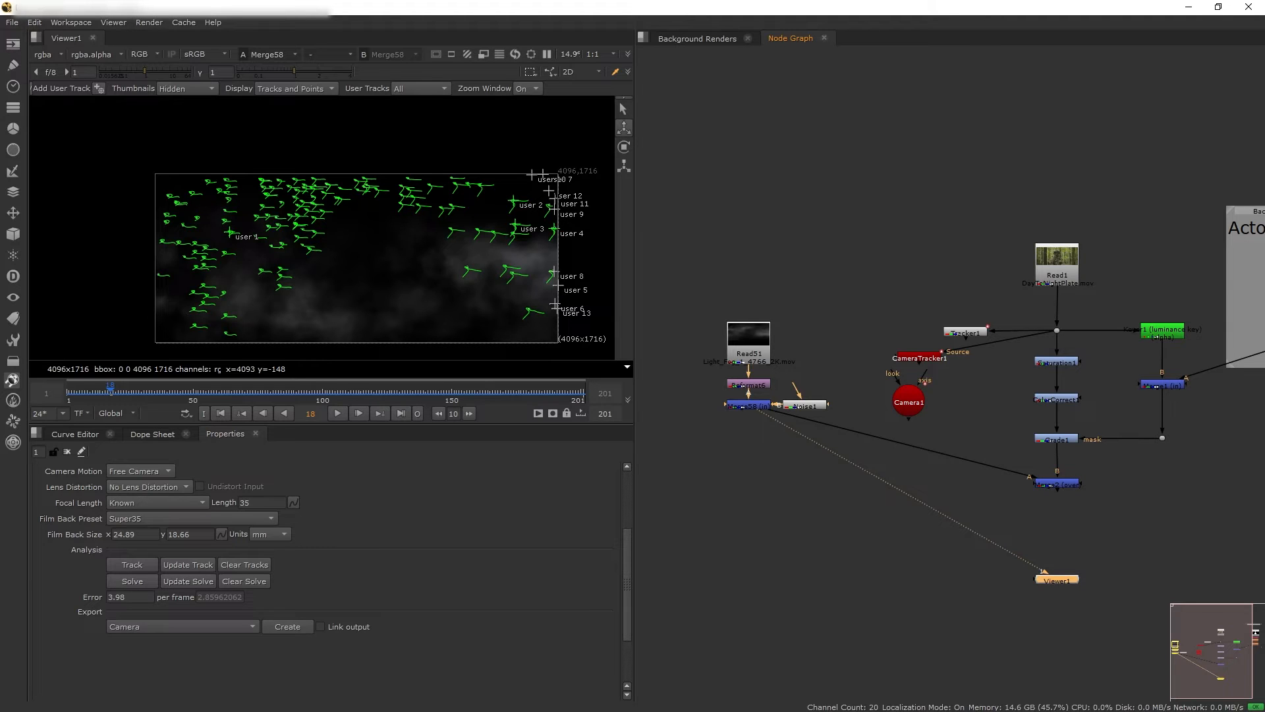
mouse_move(887, 505)
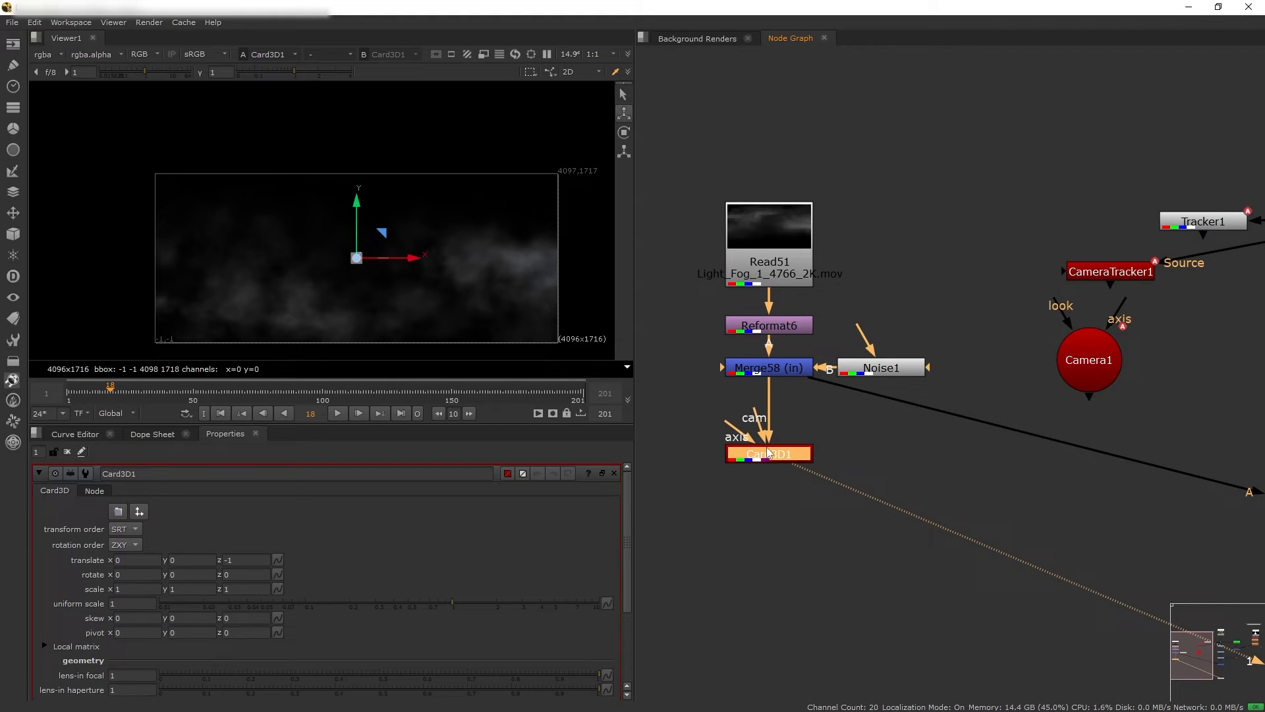
mouse_move(770, 448)
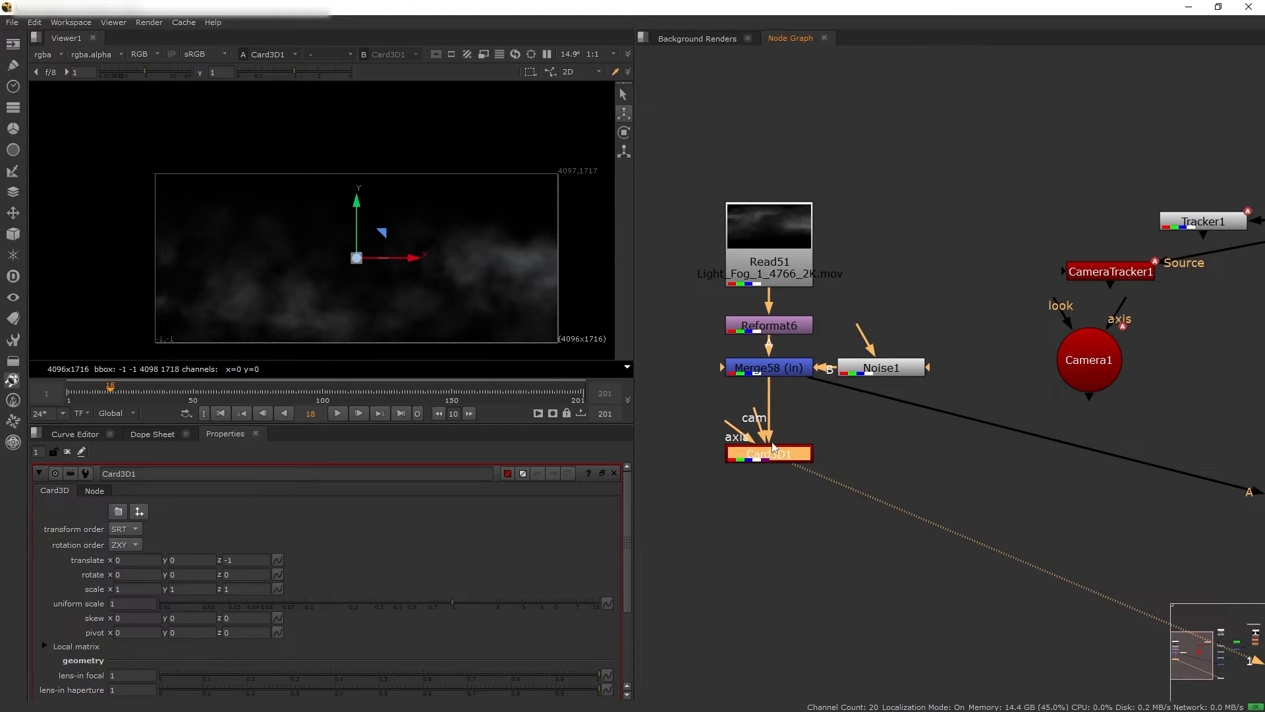
mouse_move(769, 442)
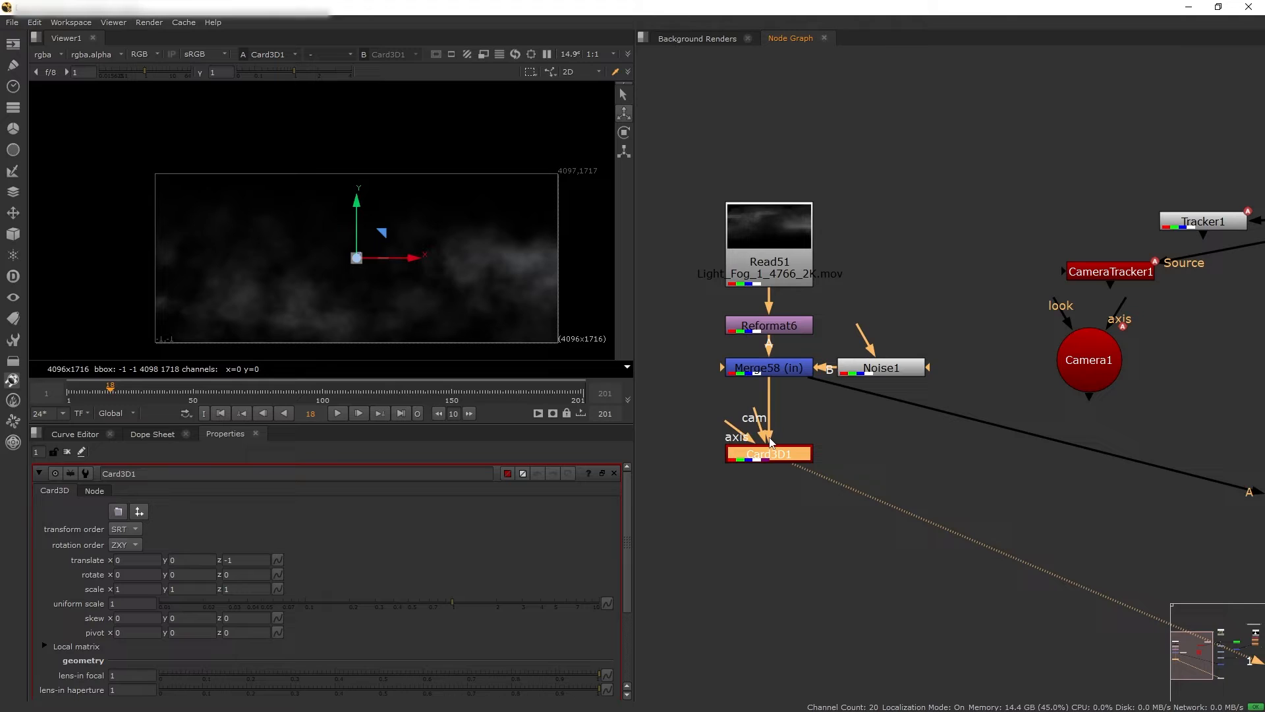
mouse_move(760, 437)
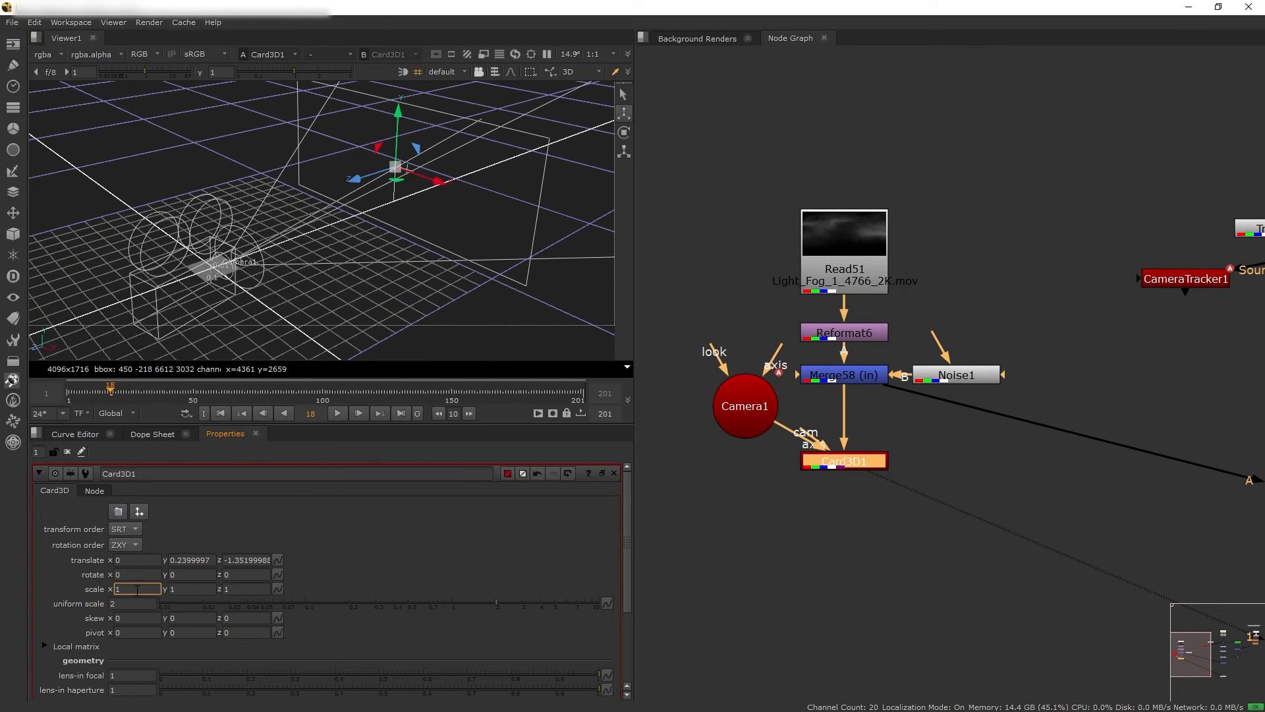
- Wire Camera1 into the Card3D1 holding the fog clip
left_click_drag(395, 166, 308, 177)
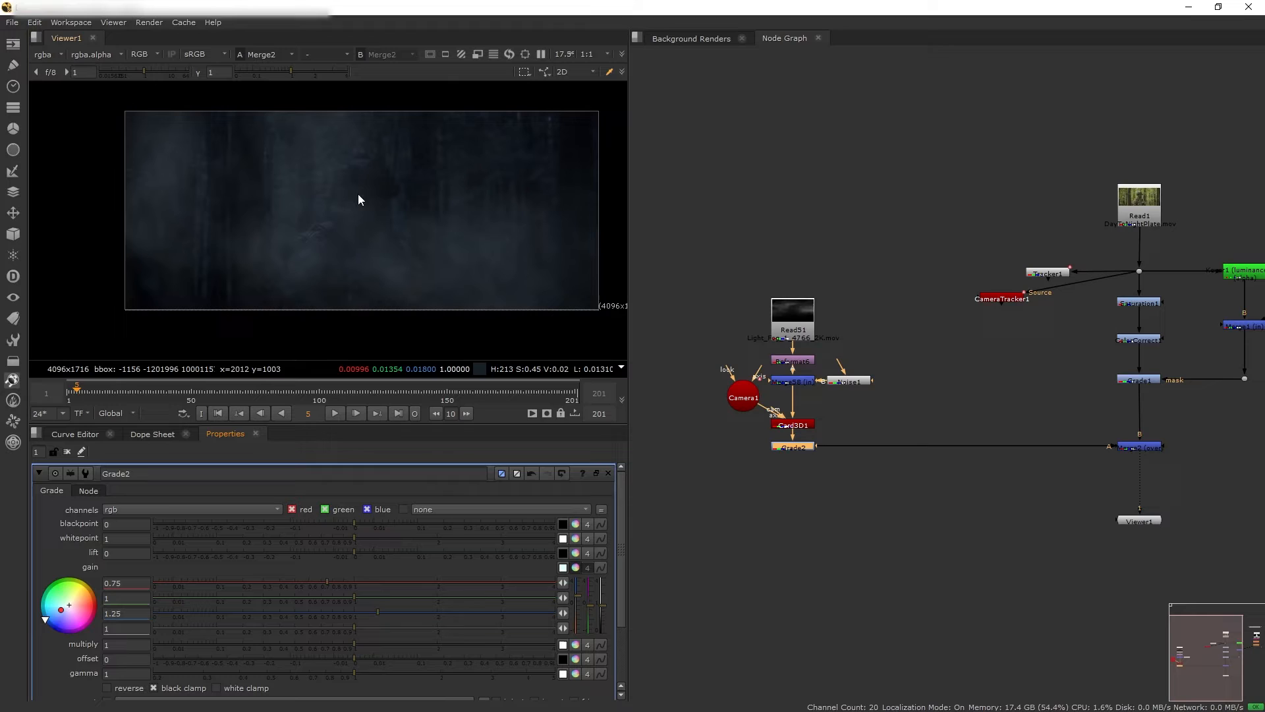
mouse_move(357, 184)
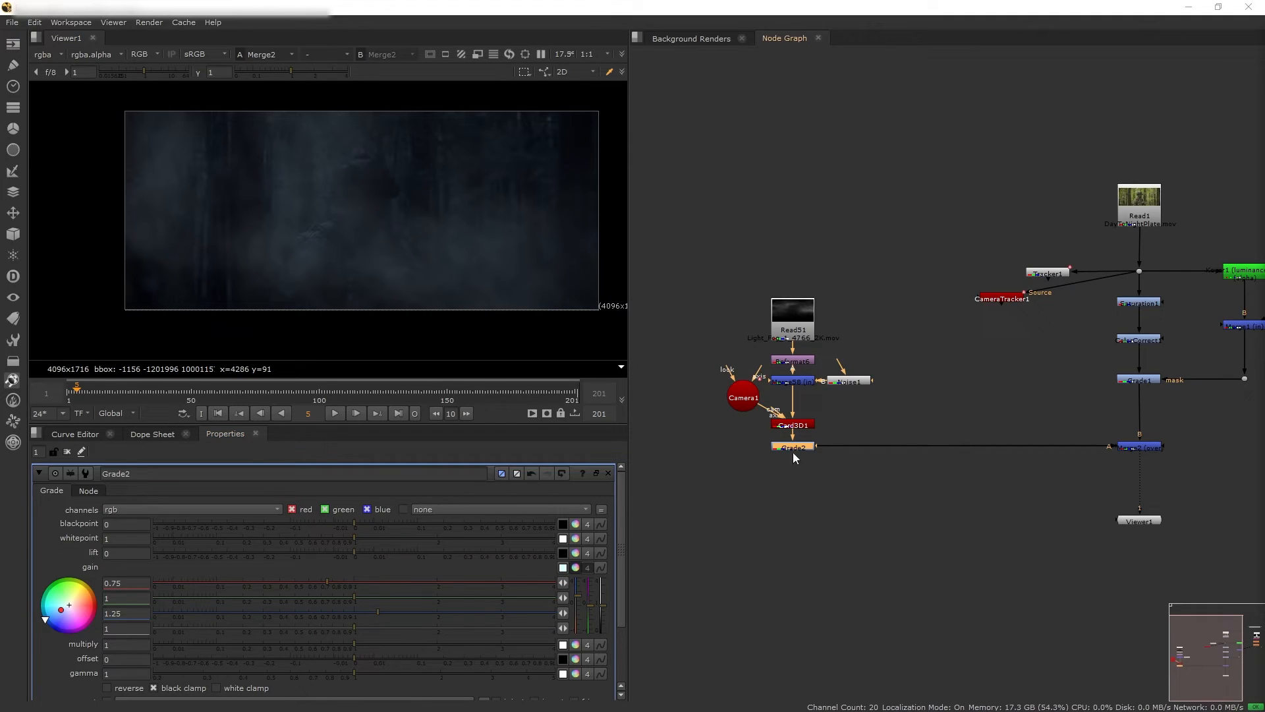
mouse_move(899, 489)
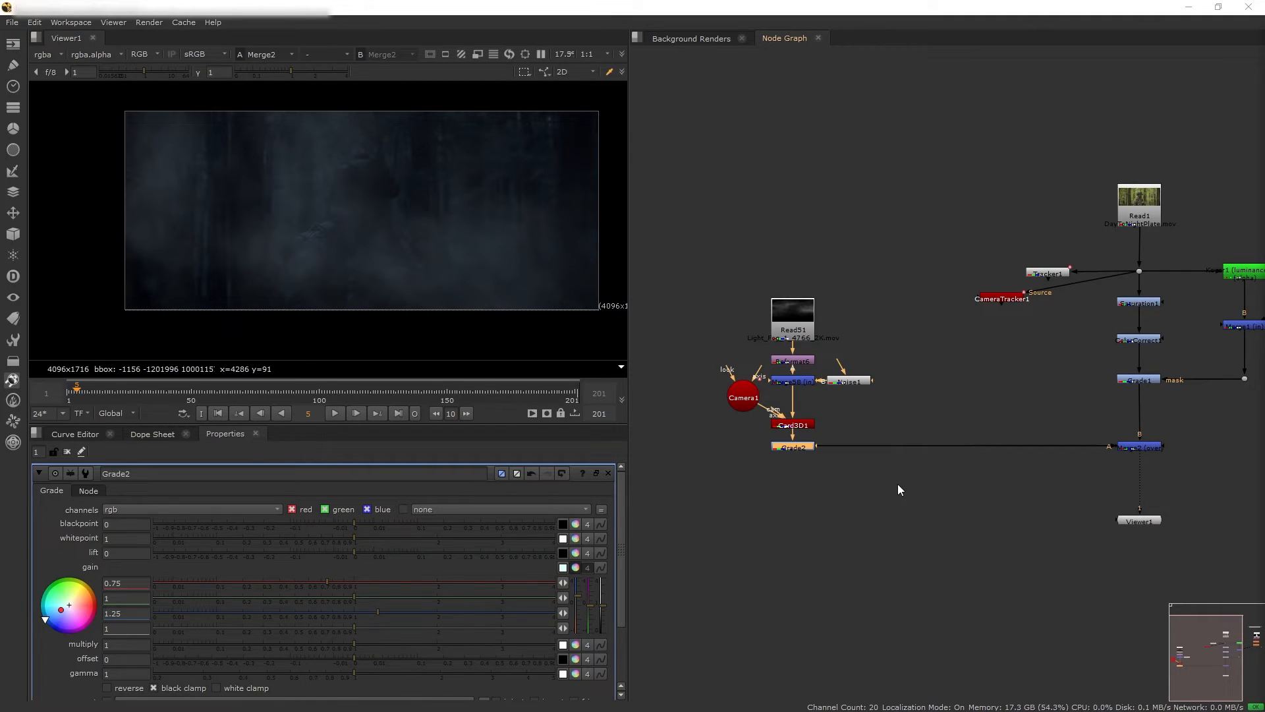
mouse_move(889, 248)
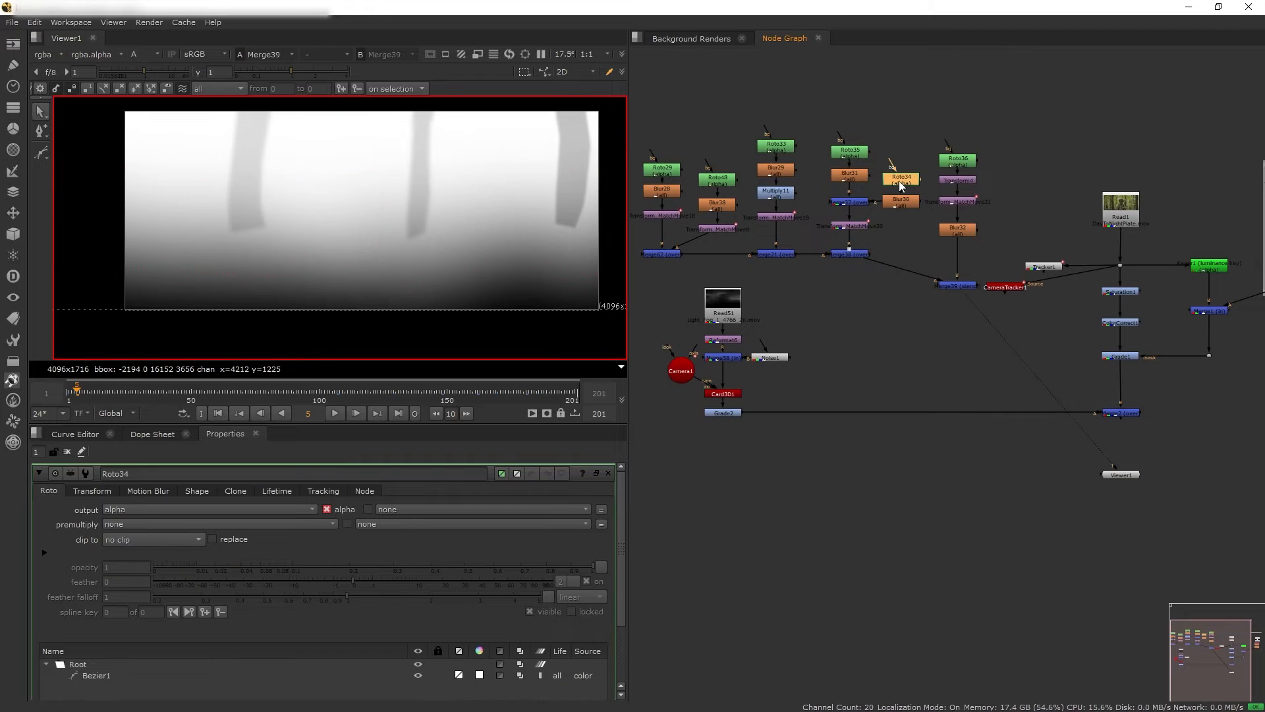
- Inspect the tree-trunk Roto shapes of the depth matte against the original forest plate
left_click(775, 146)
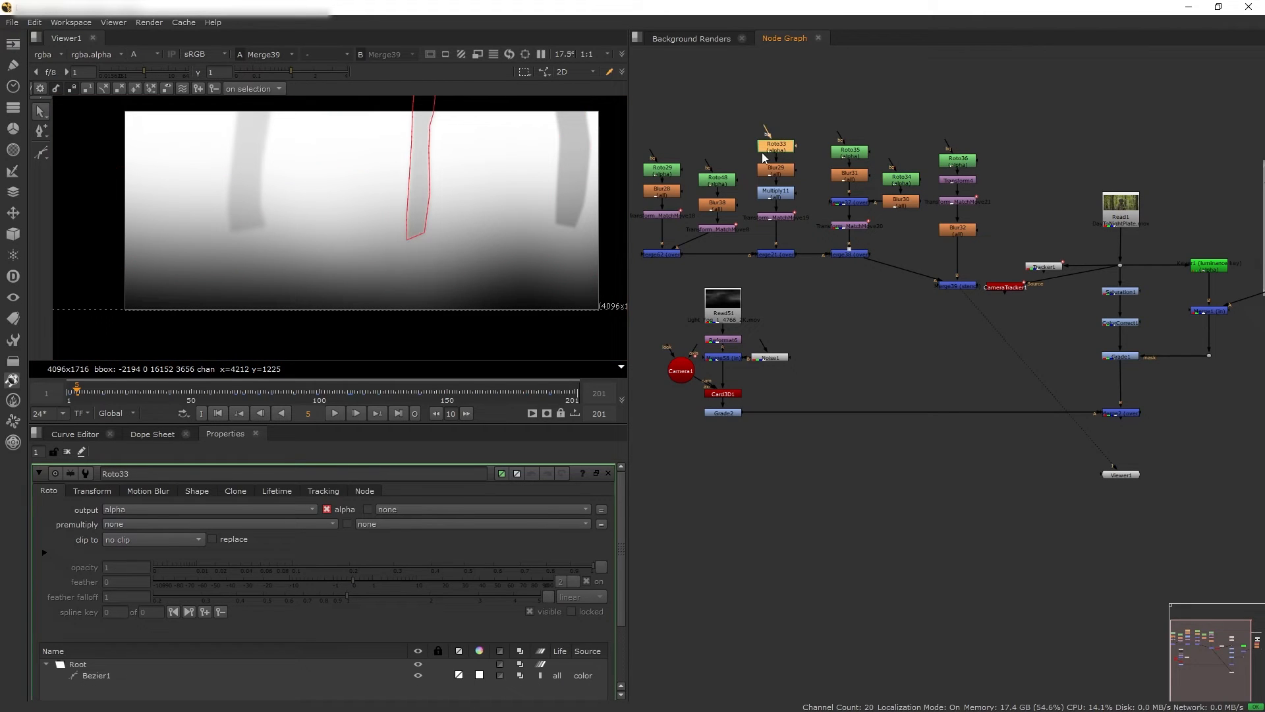
left_click(663, 170)
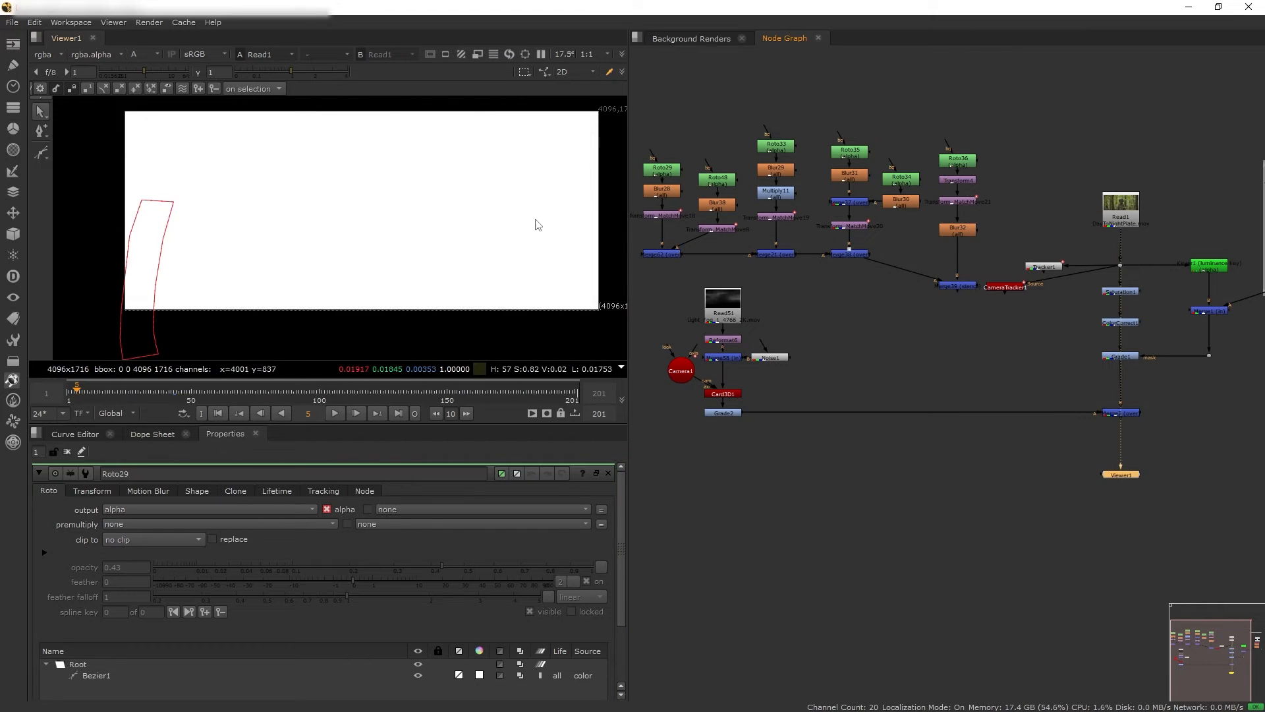
left_click(142, 54)
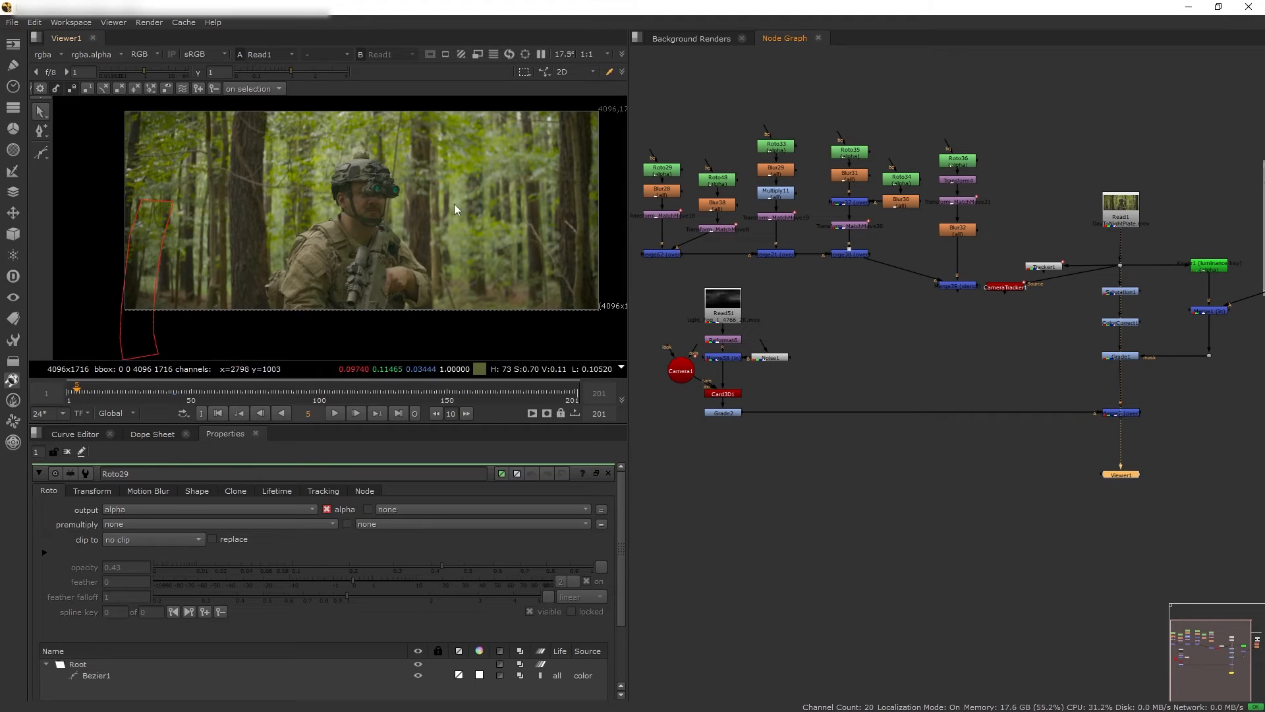
mouse_move(966, 288)
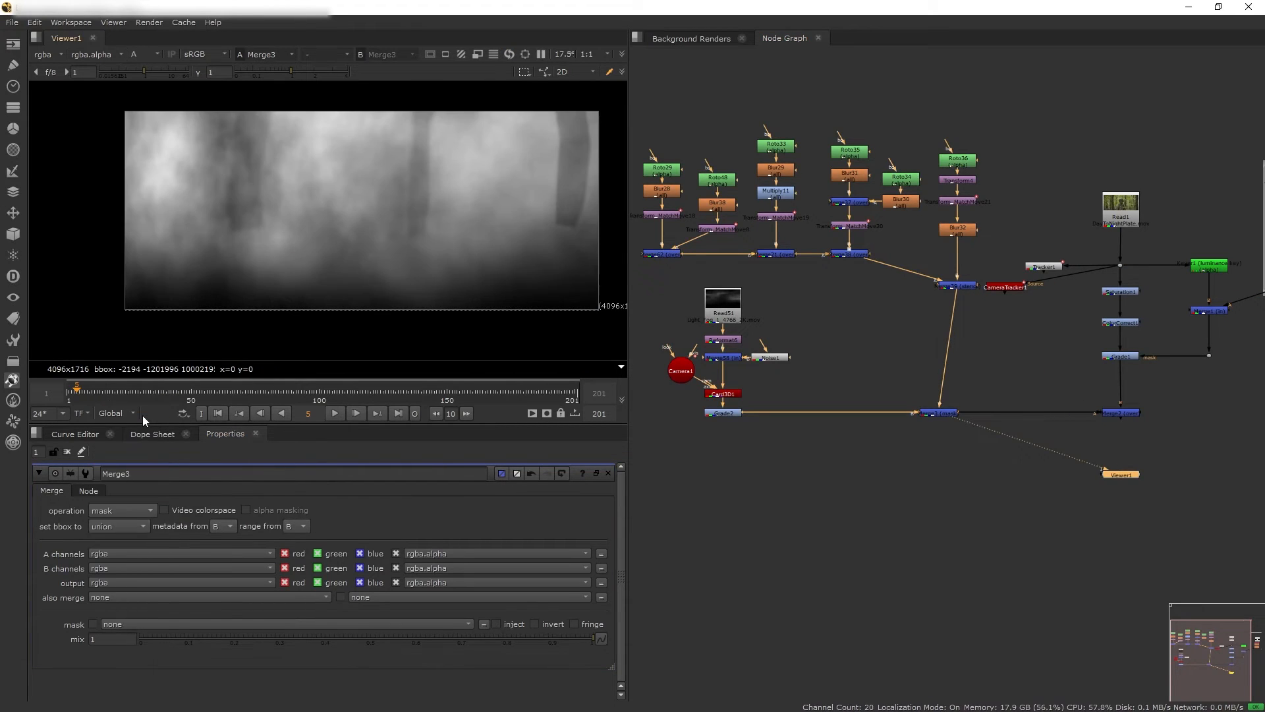
- Bring the Read9 Air_Particles branch with Card3D2–4 into view in the Node Graph
left_click(1118, 412)
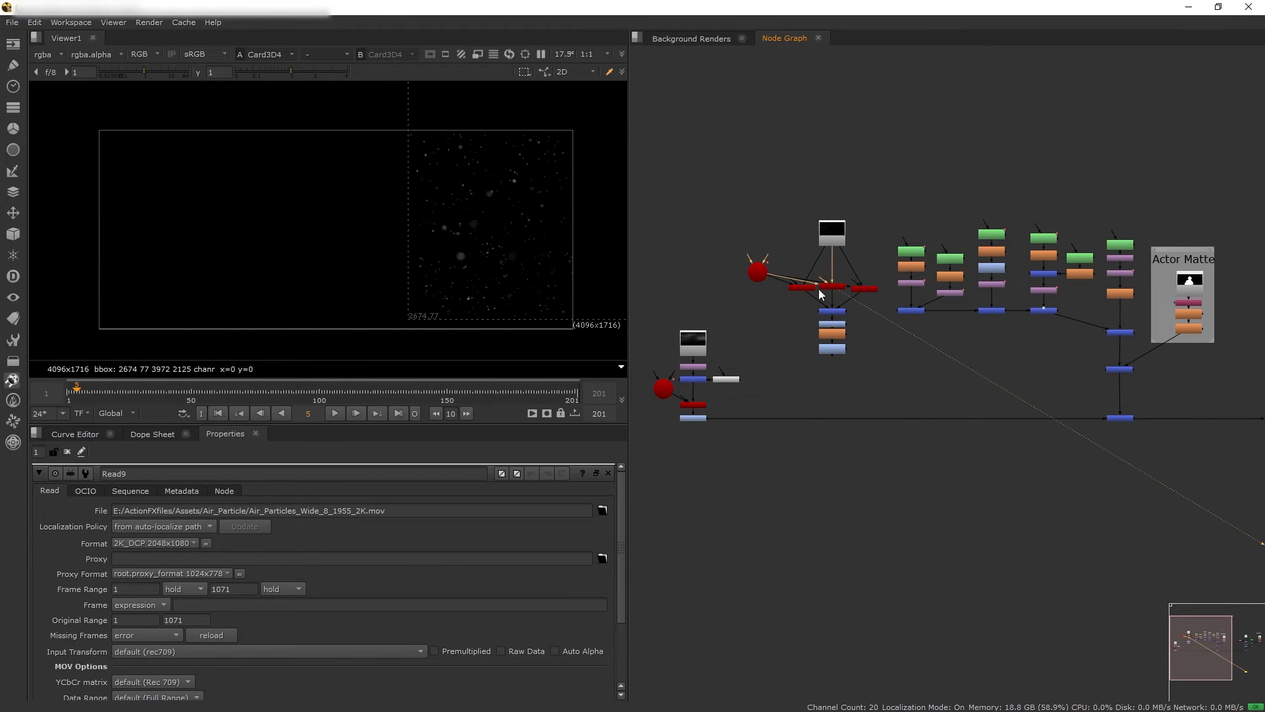
- View Grade9's dim blue gain (0.125/0.29/0.375) and the Blur10 on the particles
left_click(822, 319)
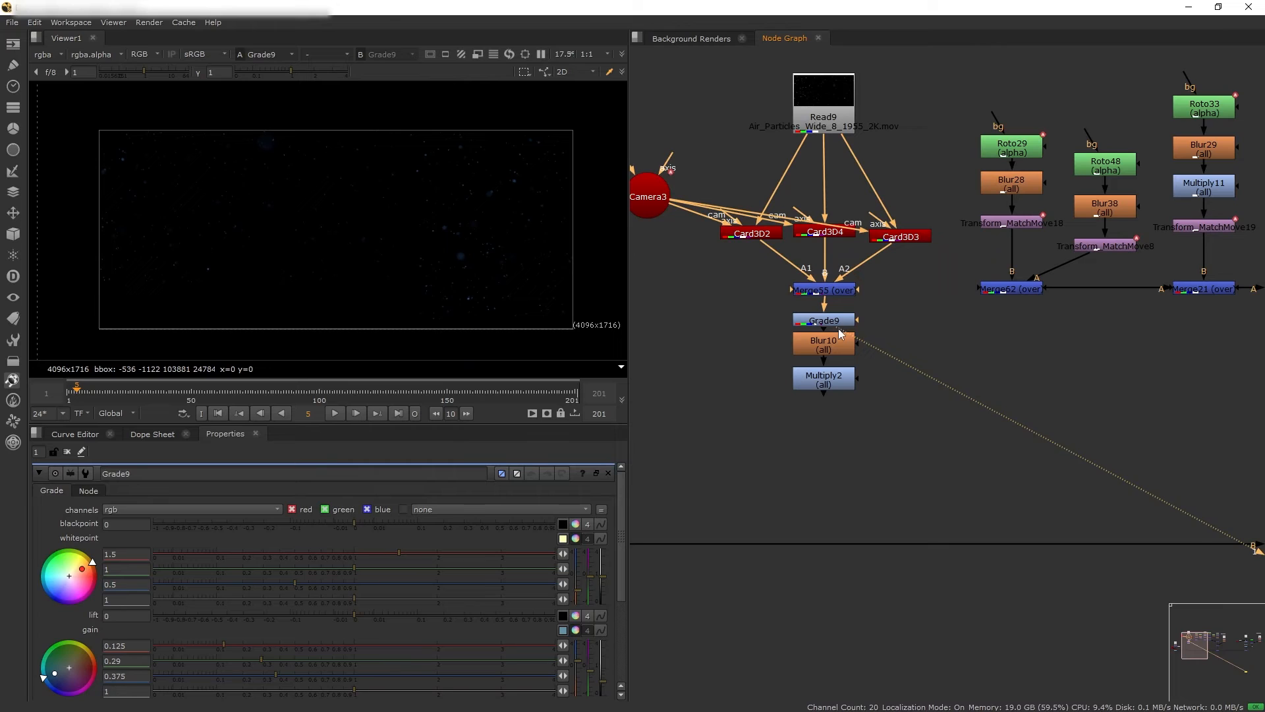
left_click(822, 375)
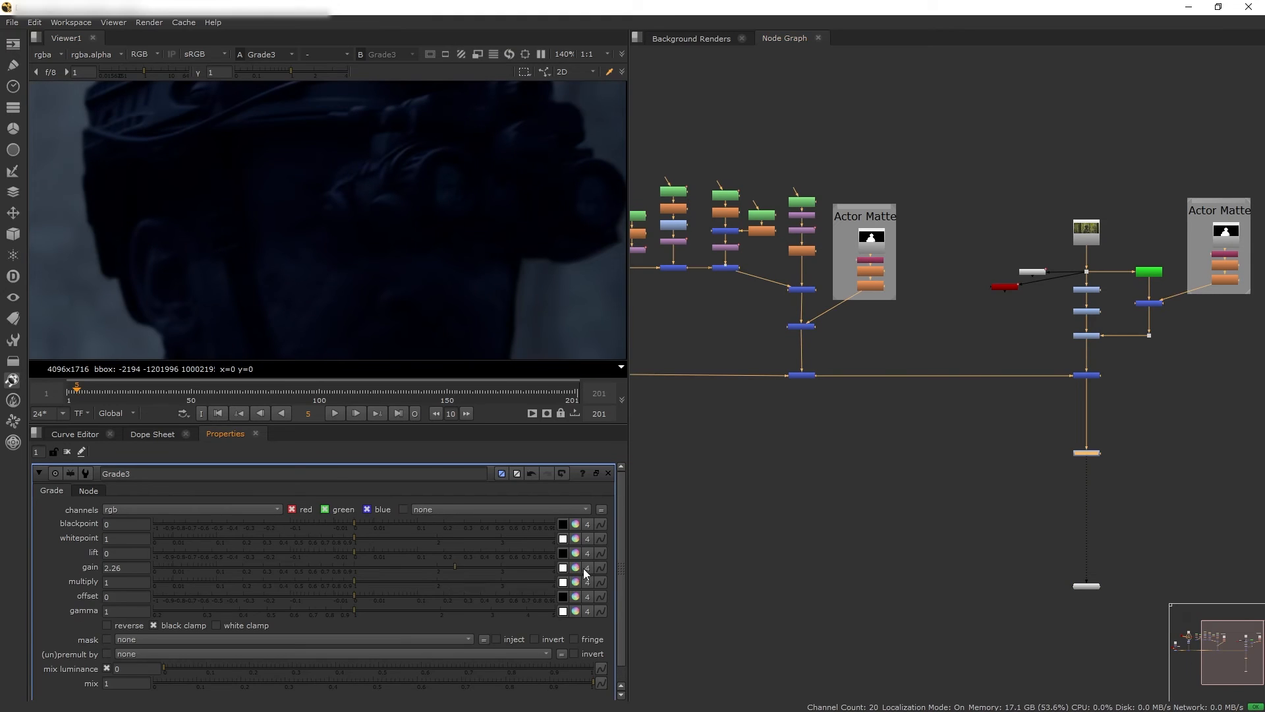
- Set Grade3 gain per channel to 2/4/0.335/2.26 and mask it with the Eye Light Cast roto
left_click(563, 567)
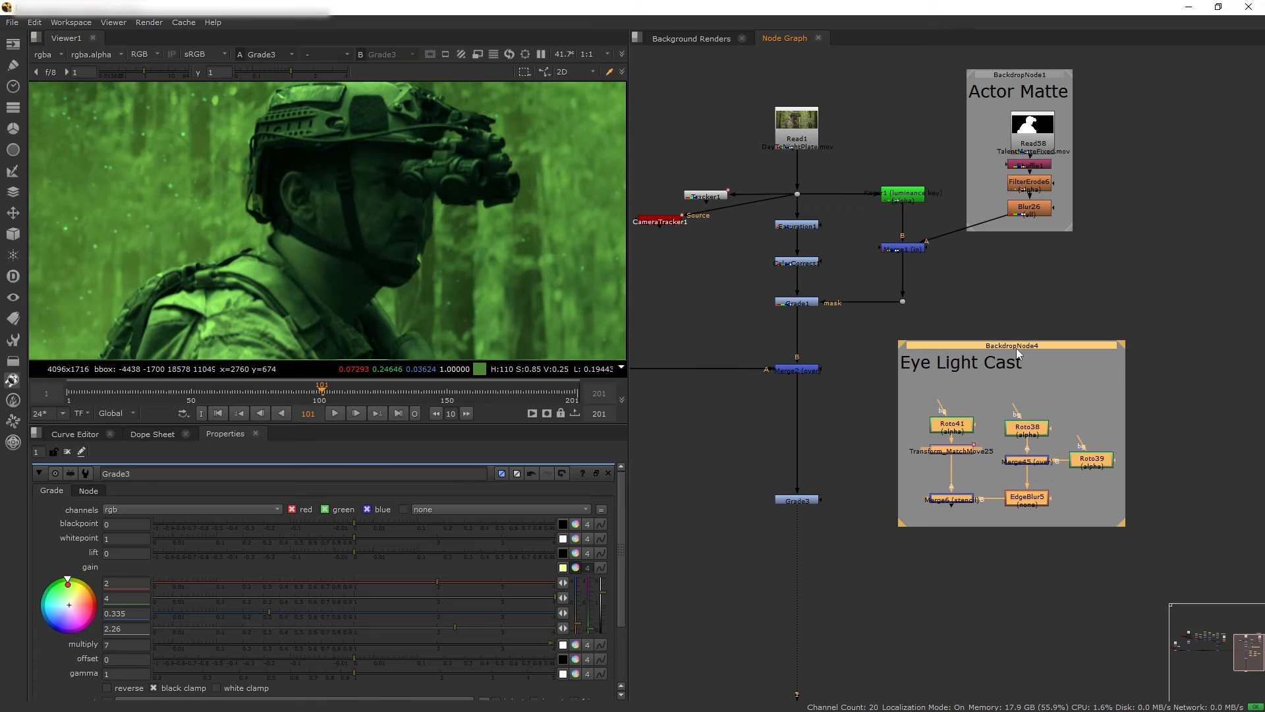
left_click(1091, 458)
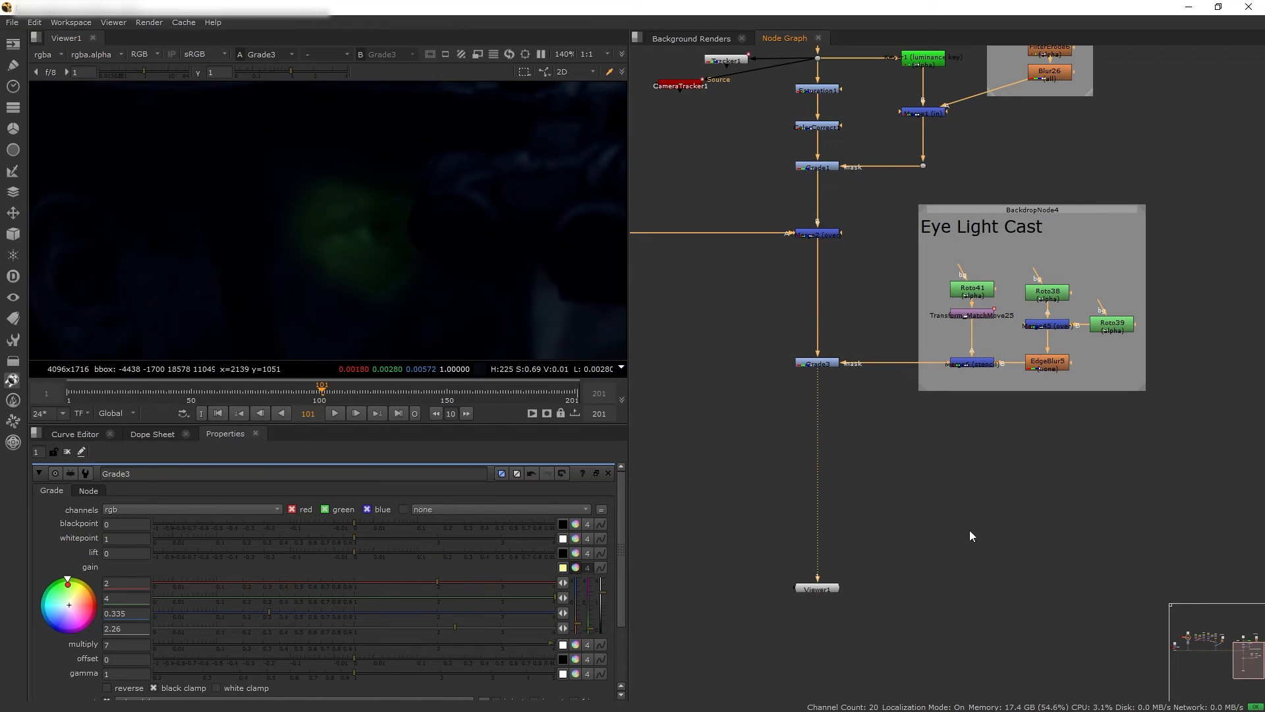
left_click(814, 467)
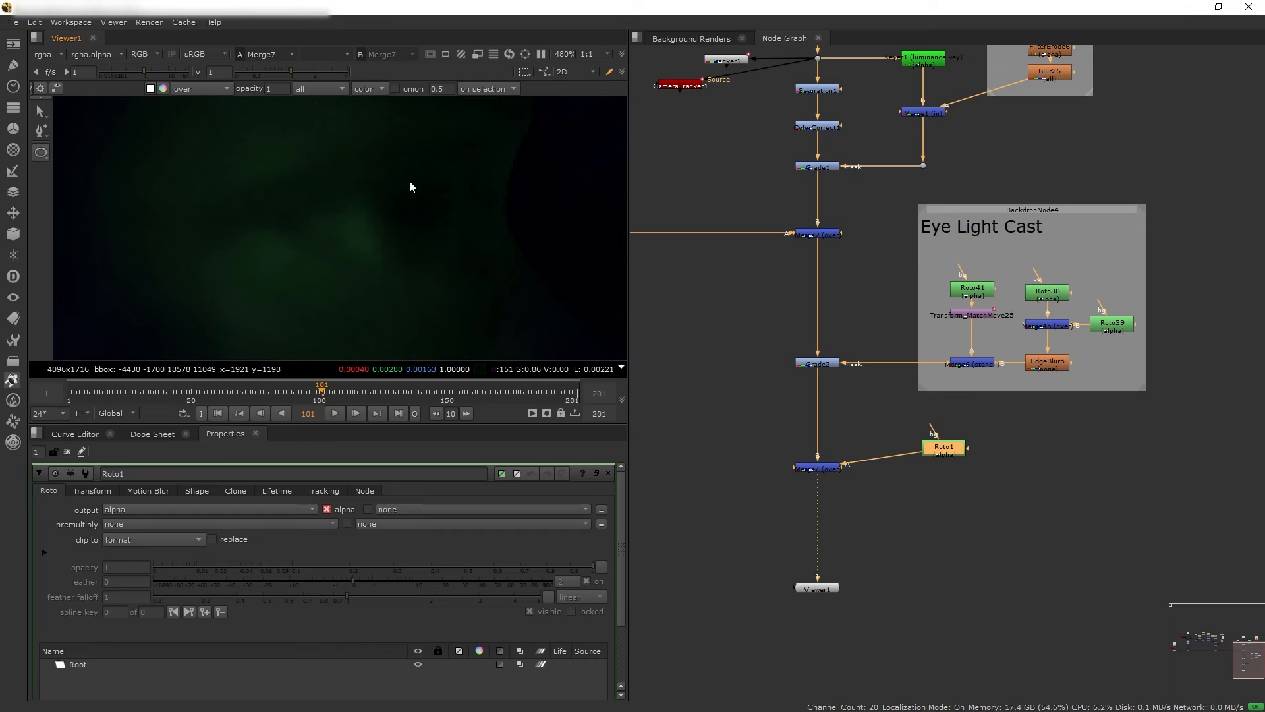
- Draw a green rgba ellipse in Roto1 over the goggle lens
left_click(416, 178)
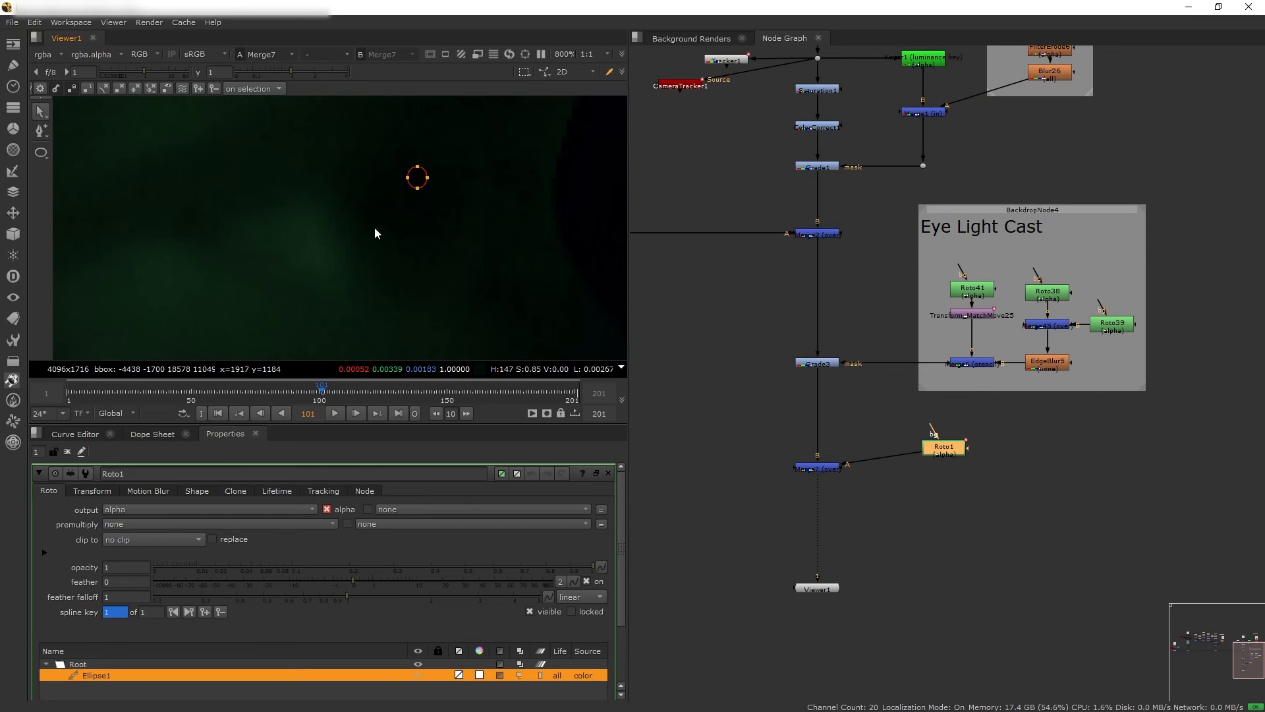
left_click(210, 509)
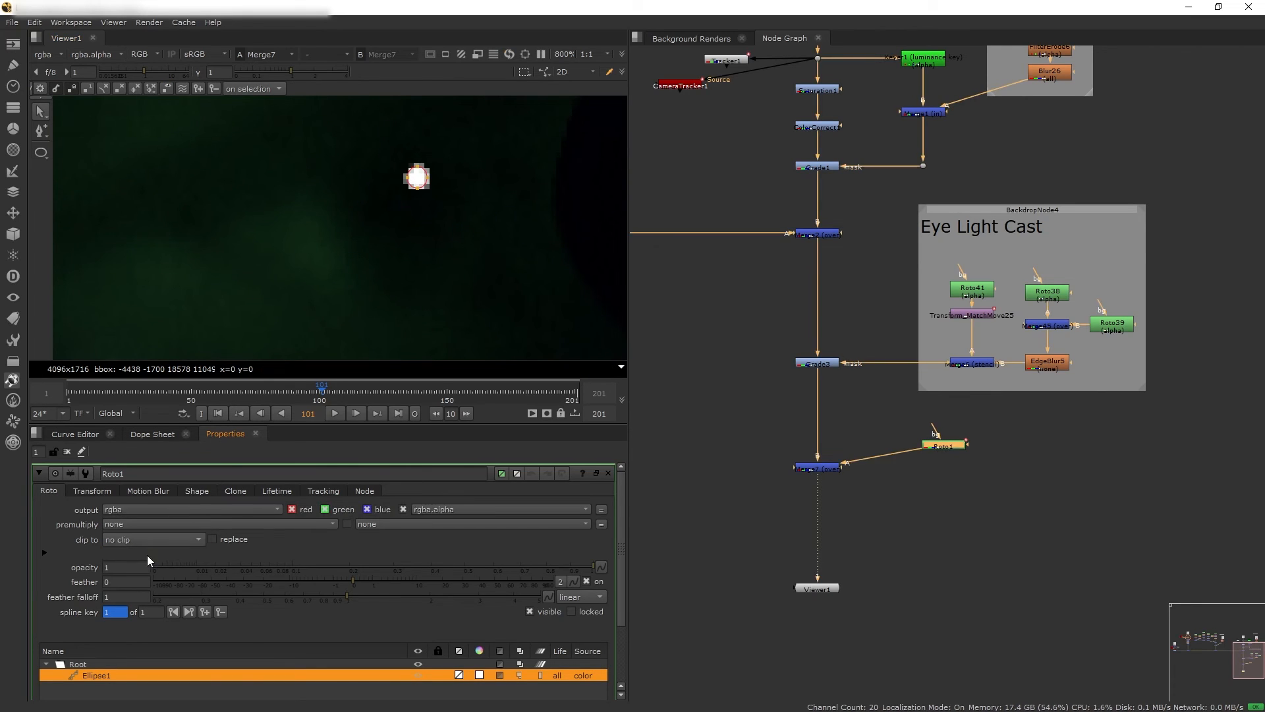
left_click(480, 675)
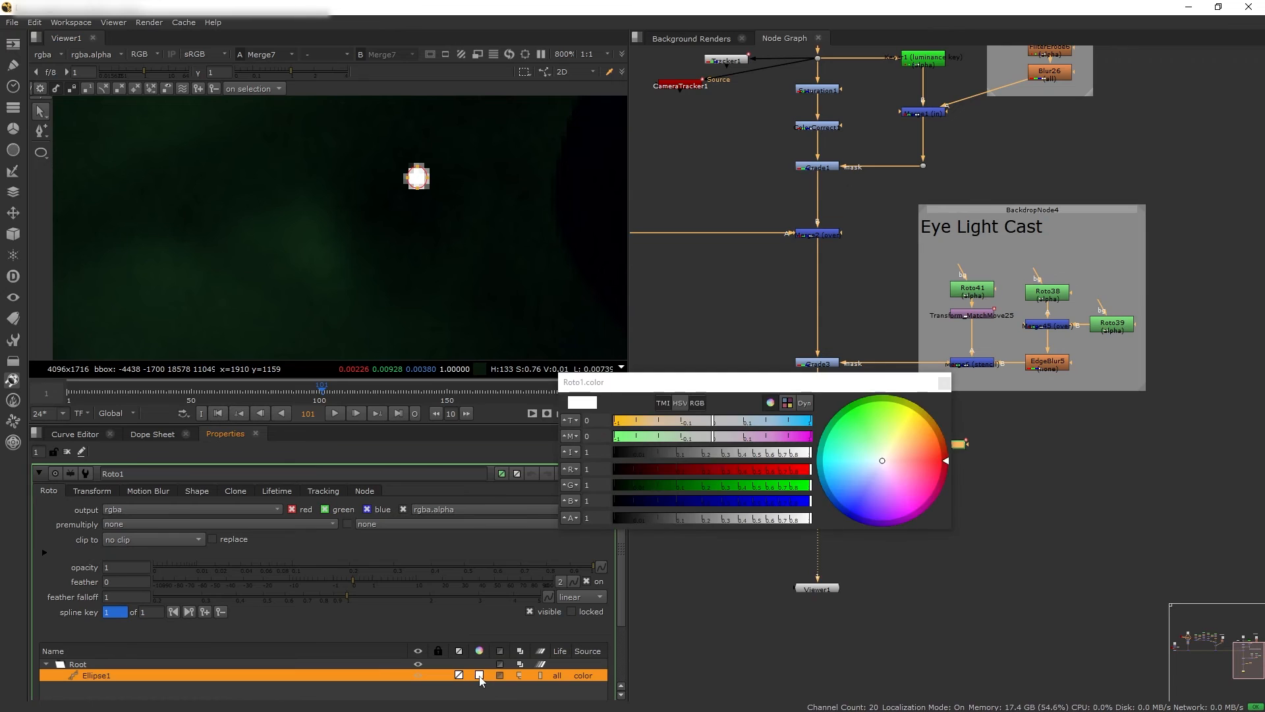
left_click(854, 407)
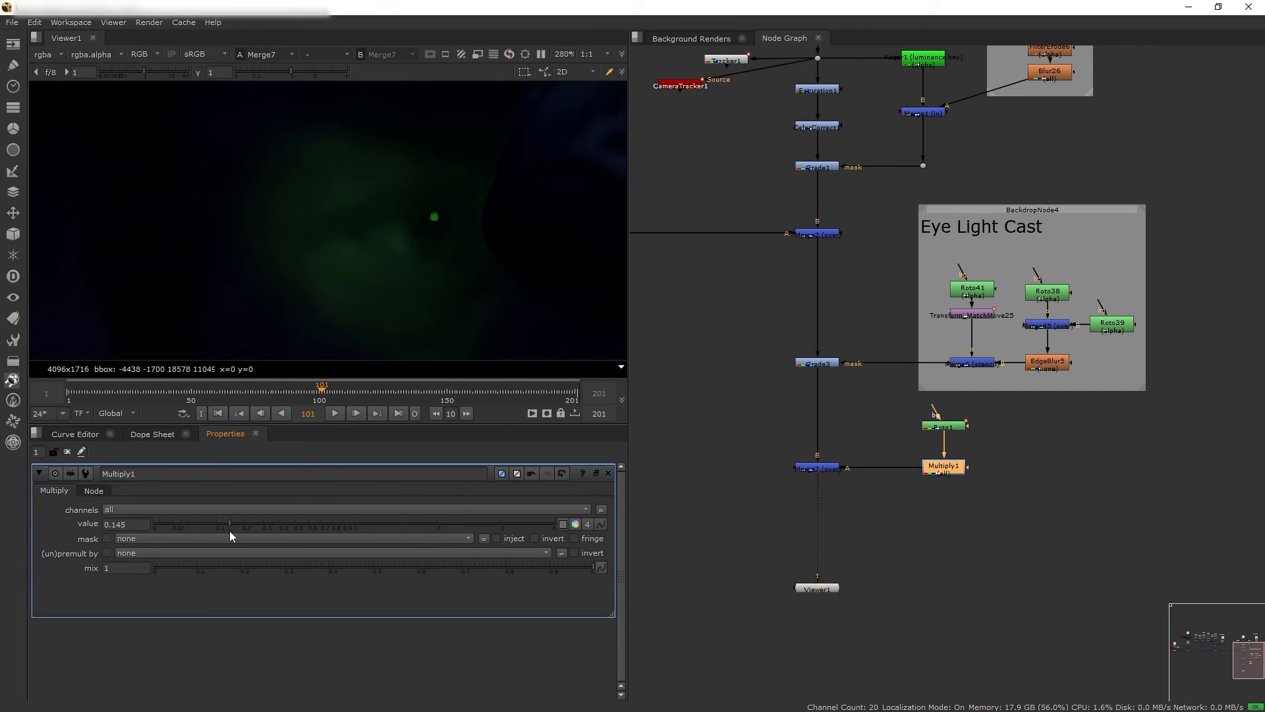
- Feather the dot 1.4, dim it with Multiply1 0.145 and track it with Transform_MatchMove over Merge7
left_click(941, 426)
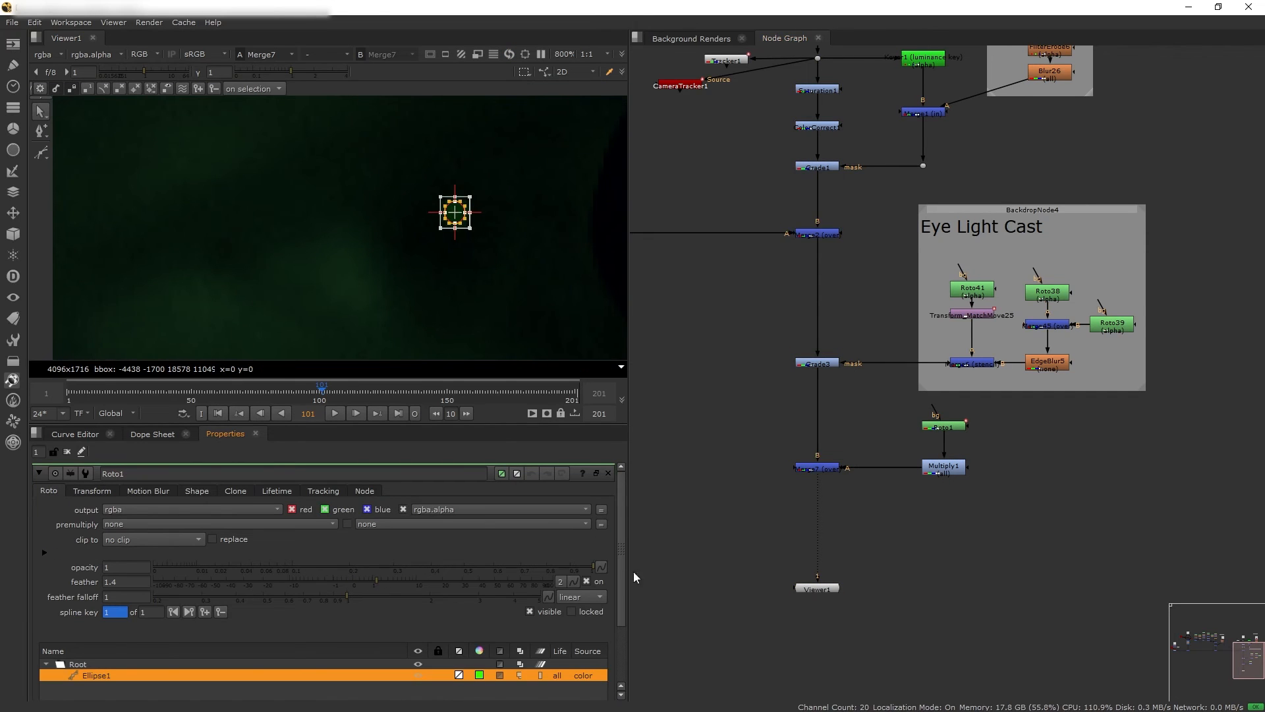
left_click(816, 233)
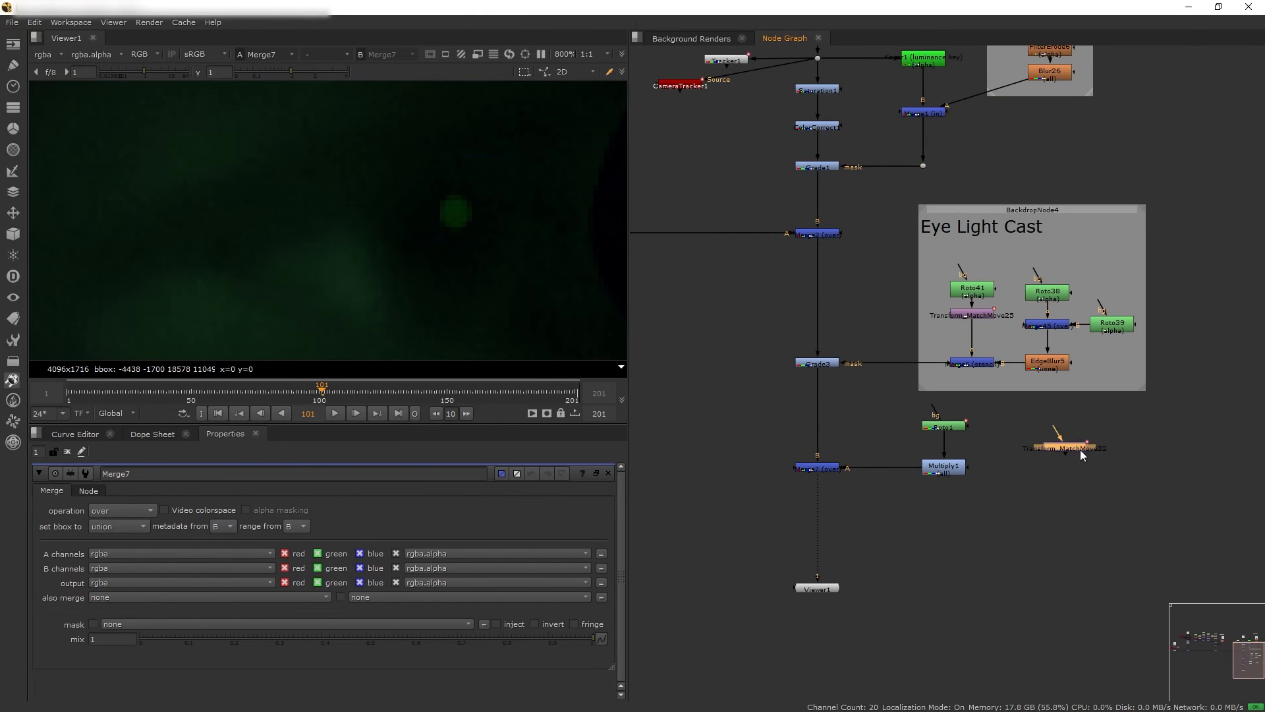
left_click(1064, 444)
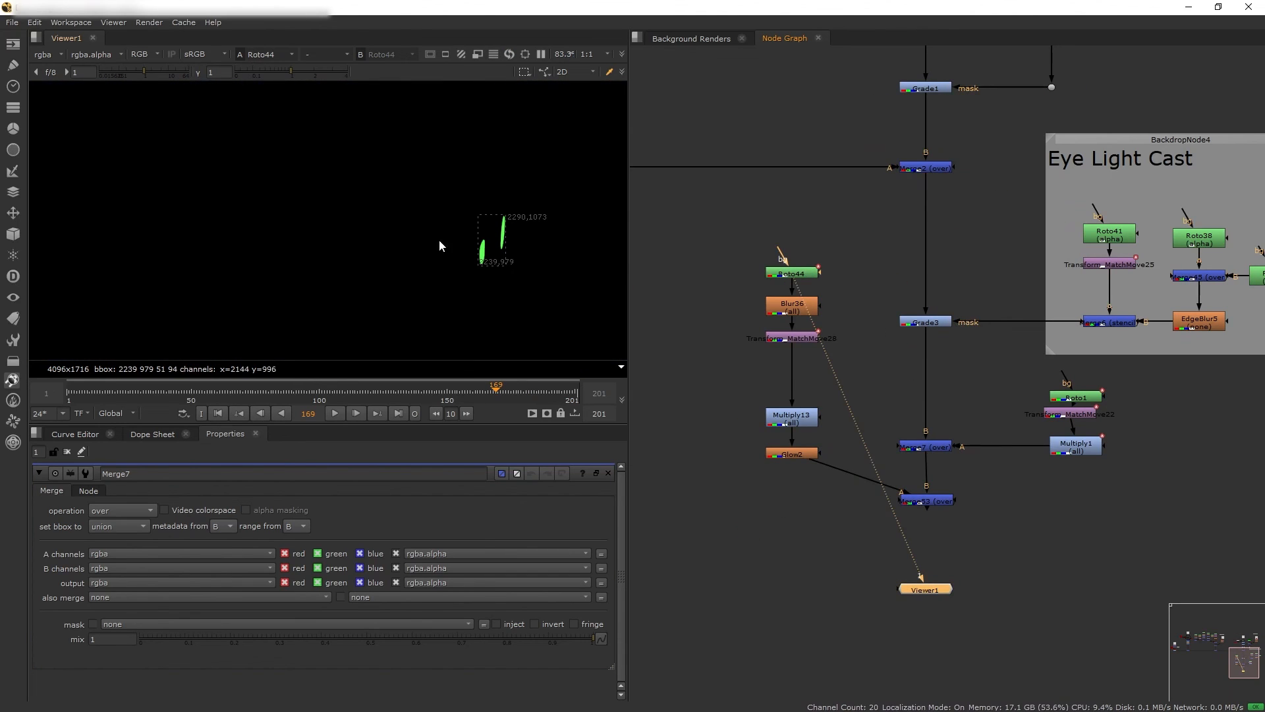
- Add Roto44 glint shapes with Blur36, Transform_MatchMove and Multiply13 merged over the comp
left_click(791, 339)
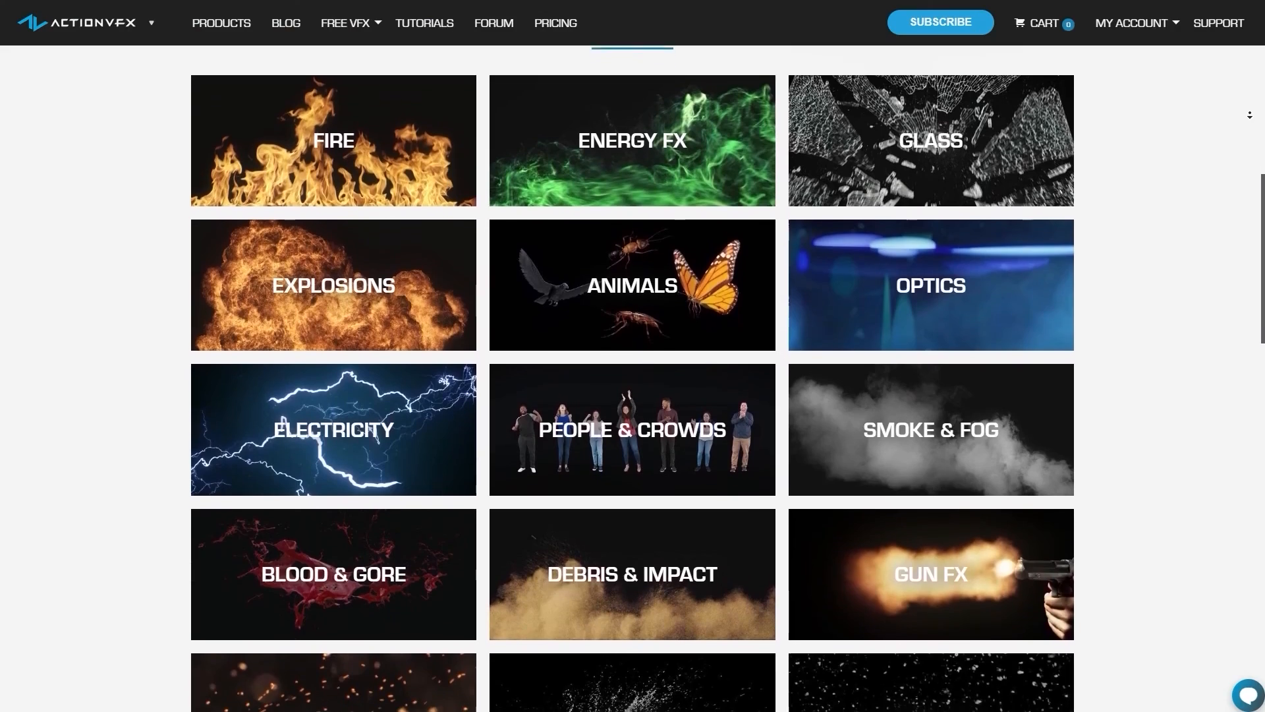
scroll("down", 3)
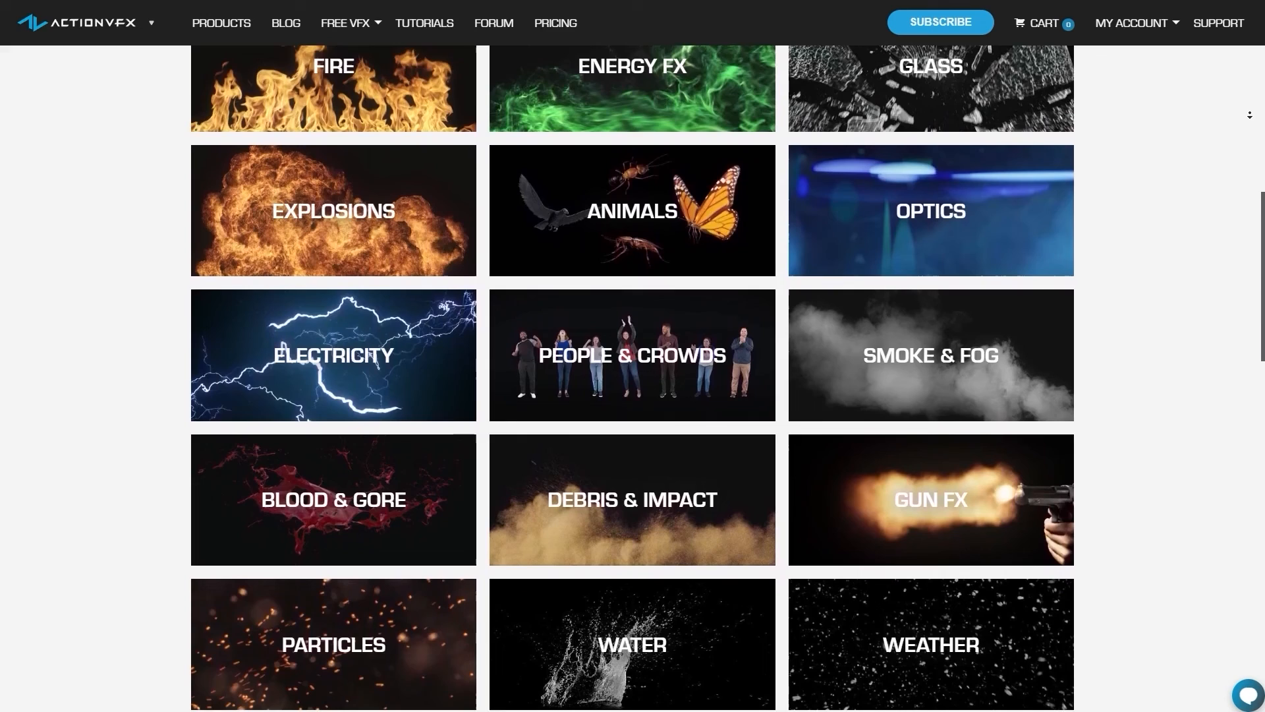
scroll("down", 3)
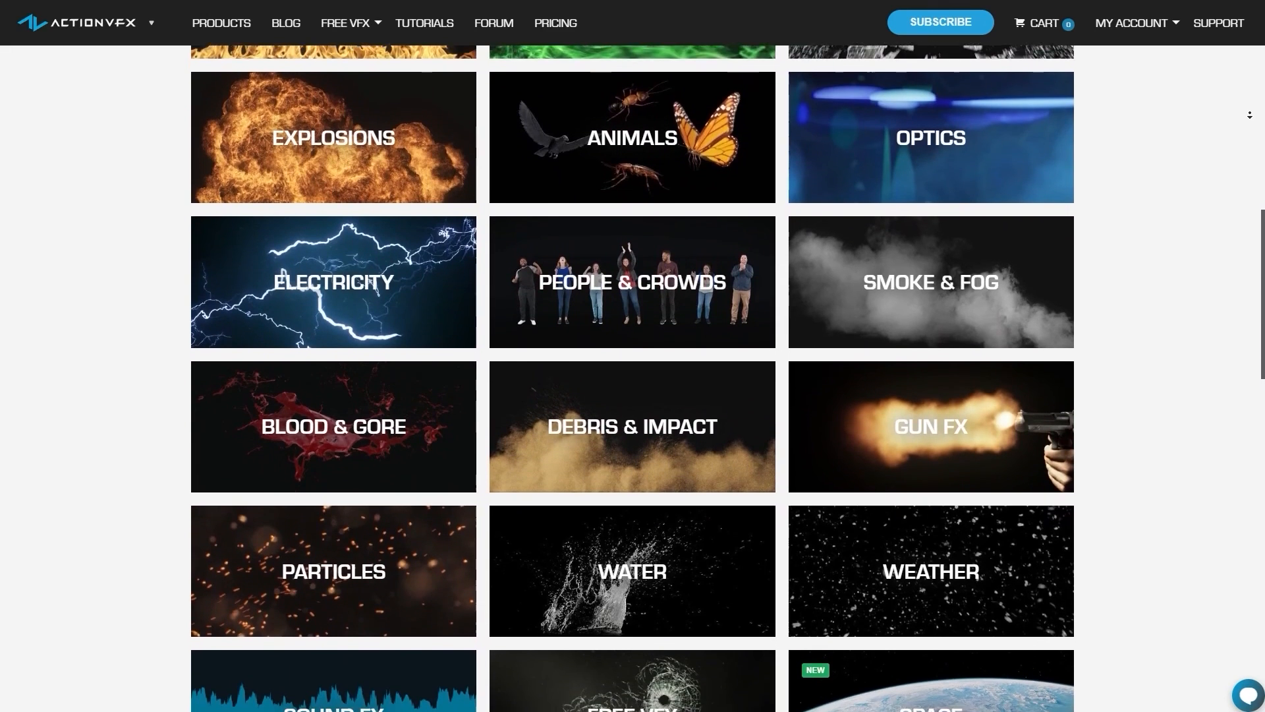